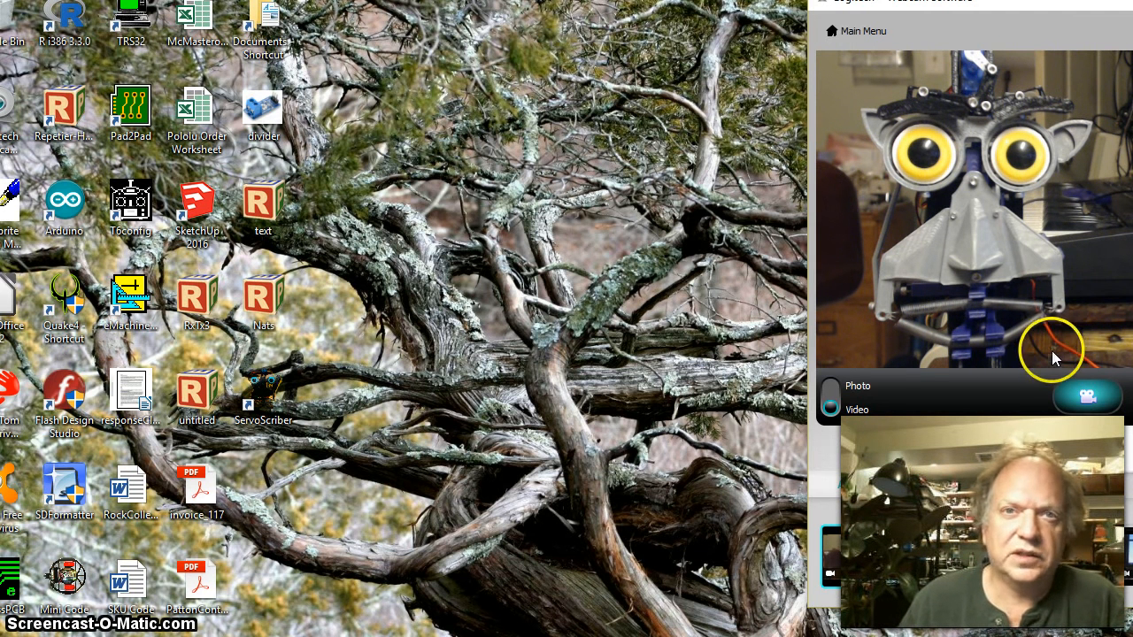
mouse_move(982, 92)
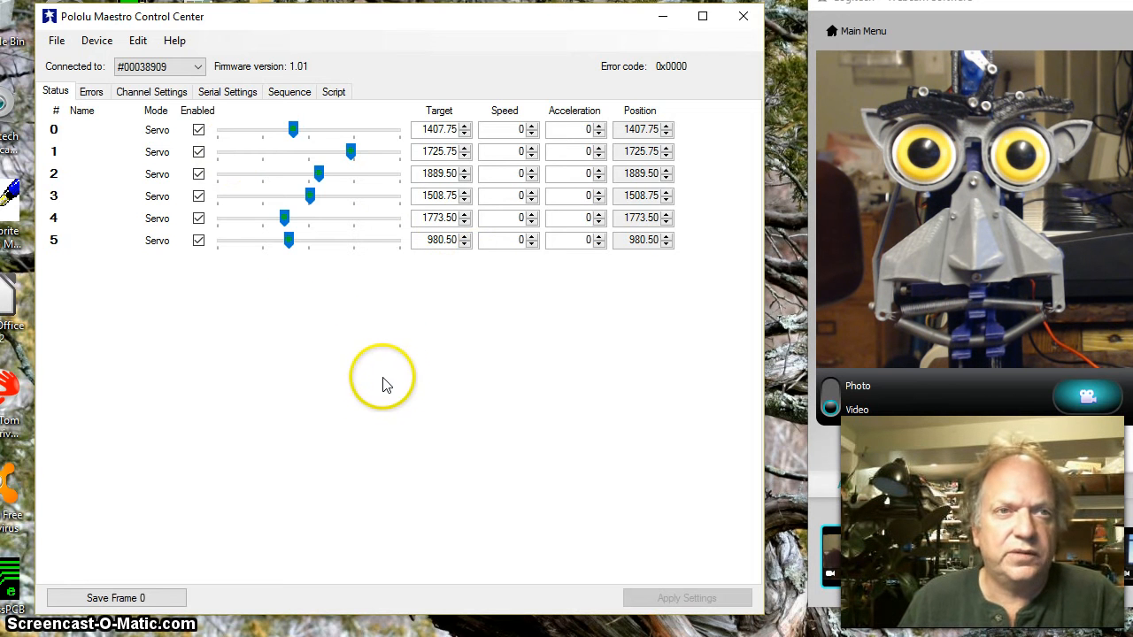
mouse_move(485, 370)
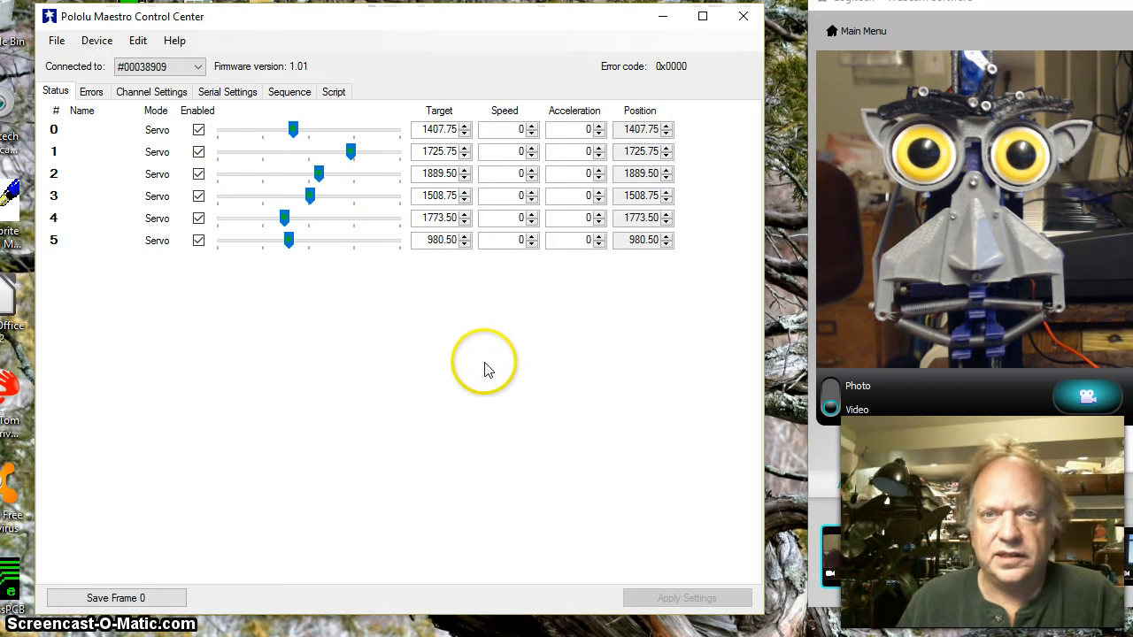
mouse_move(439, 379)
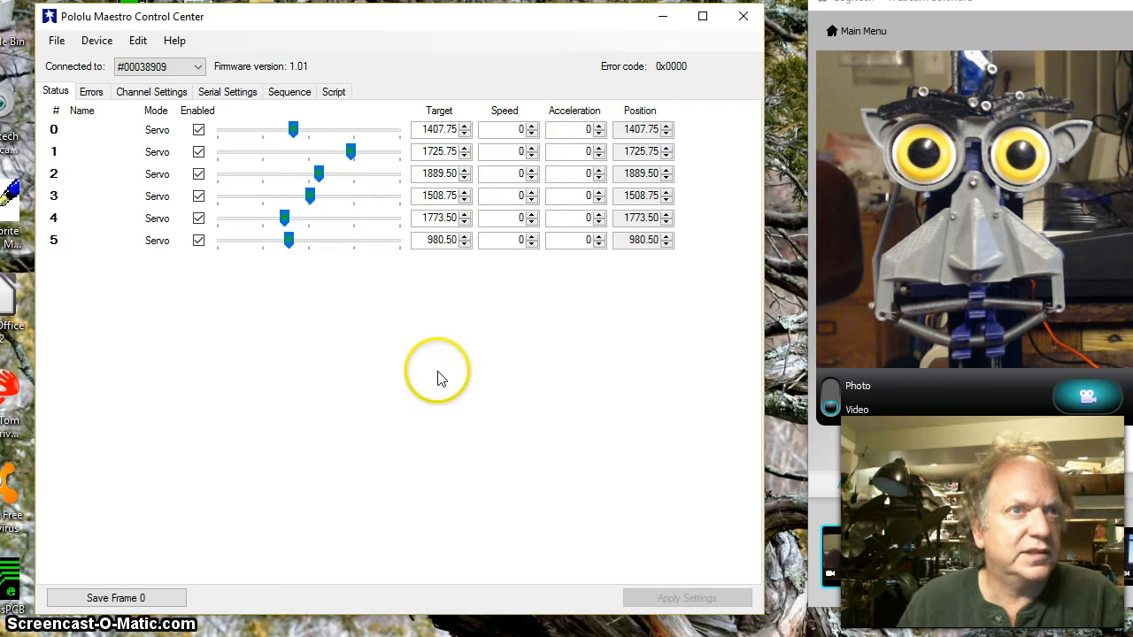
mouse_move(388, 357)
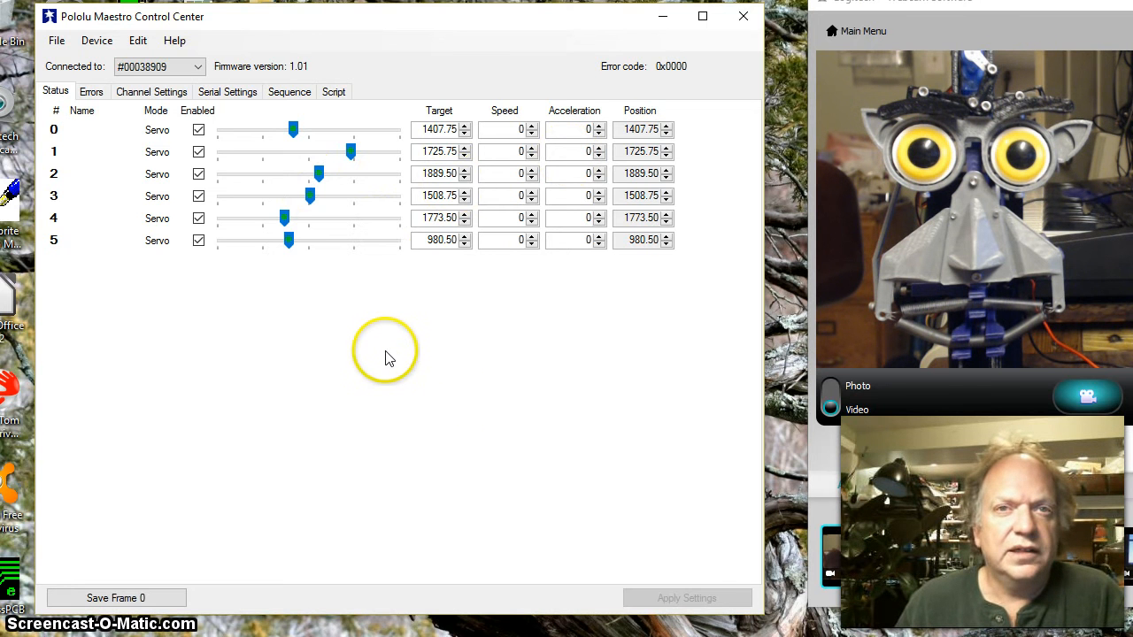
Sweep servo channel 0 across its range to 1637.75 and move channel 1 to 1823.75
left_click_drag(293, 130, 301, 131)
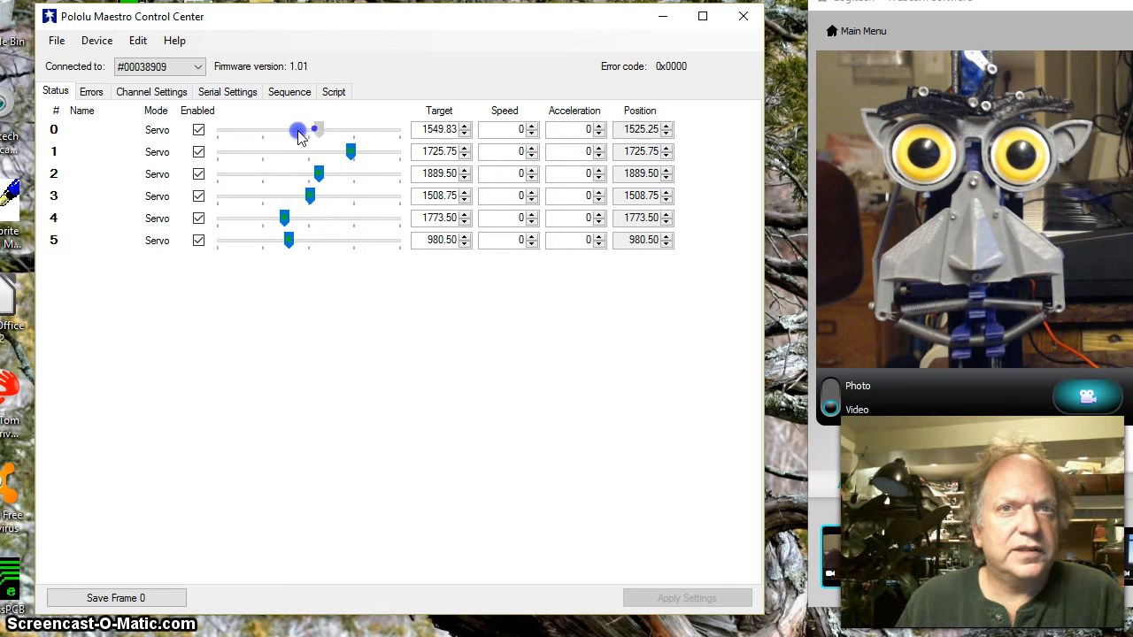
left_click_drag(298, 131, 283, 142)
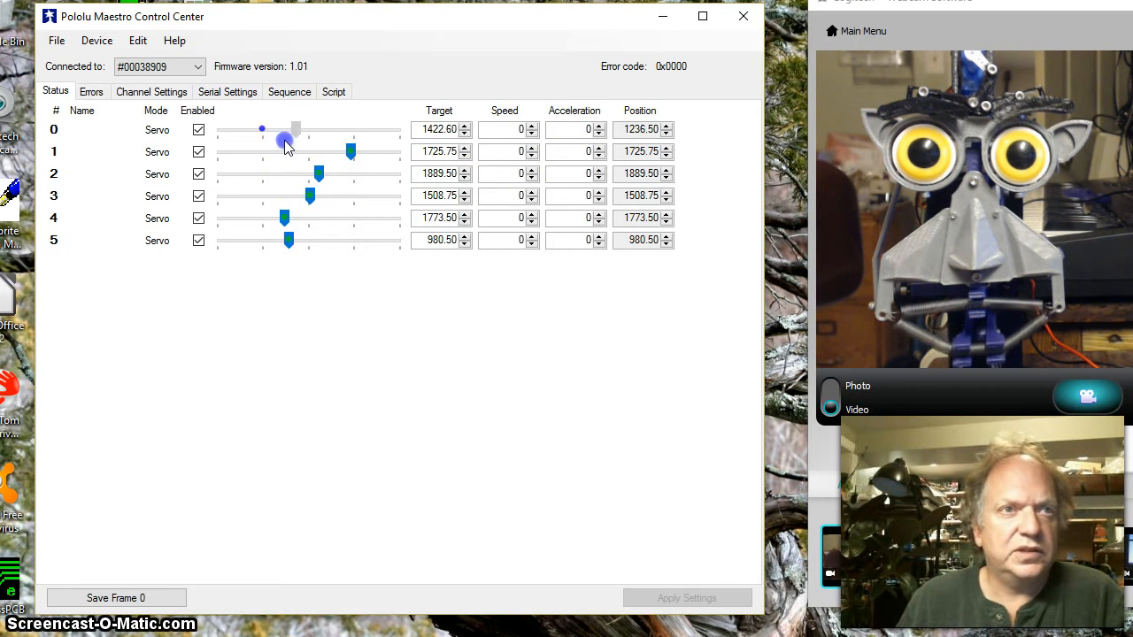
left_click_drag(262, 131, 375, 131)
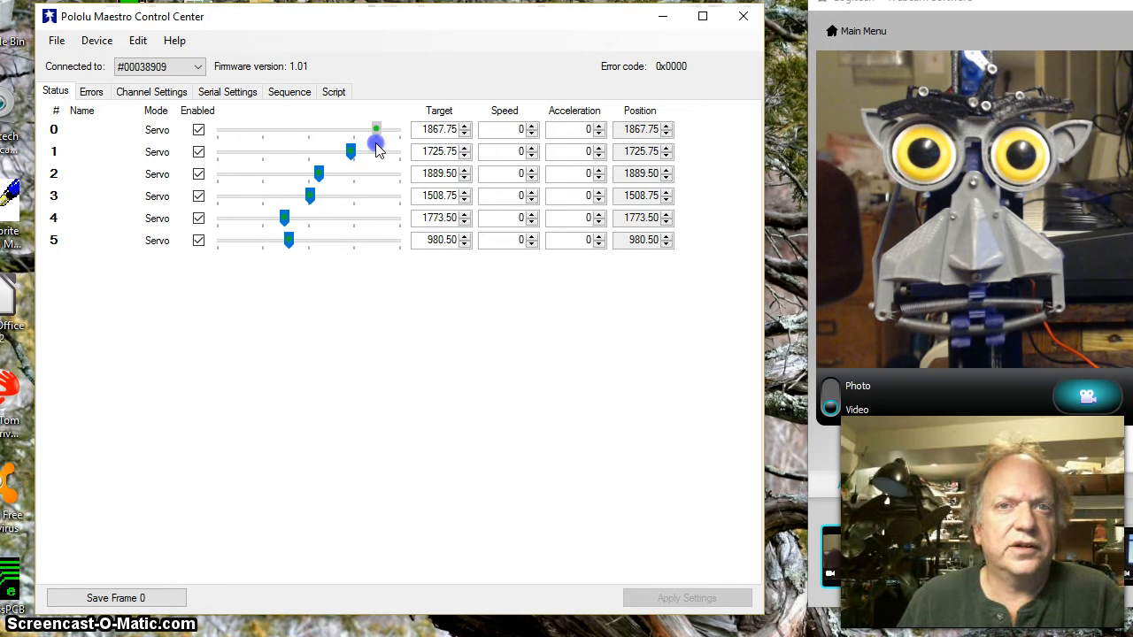
left_click_drag(375, 131, 308, 131)
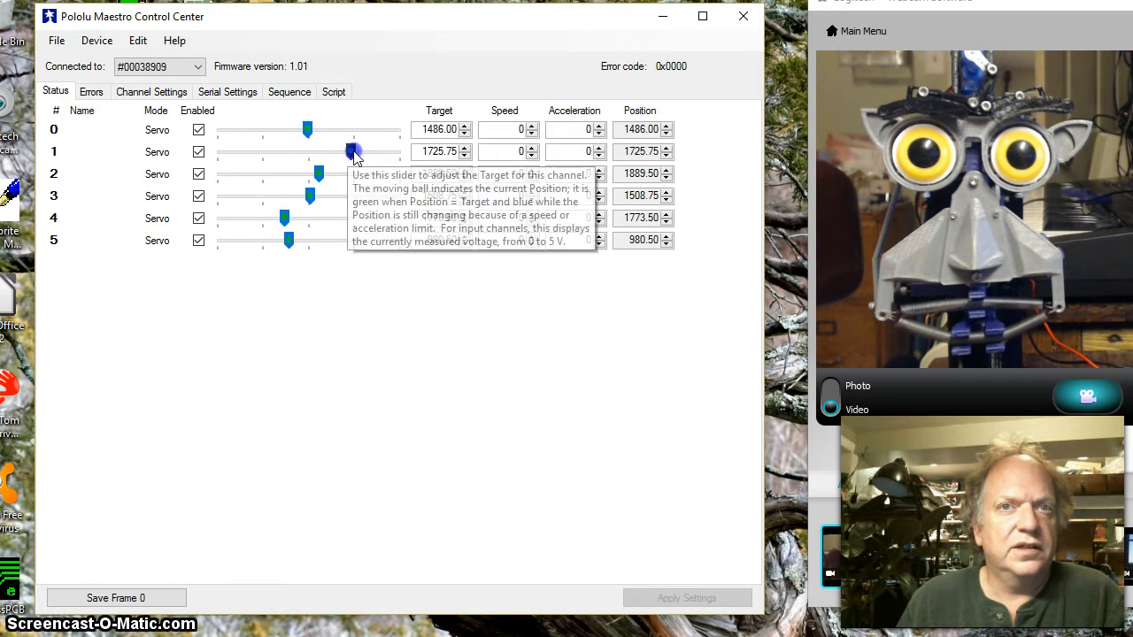
left_click_drag(352, 152, 400, 152)
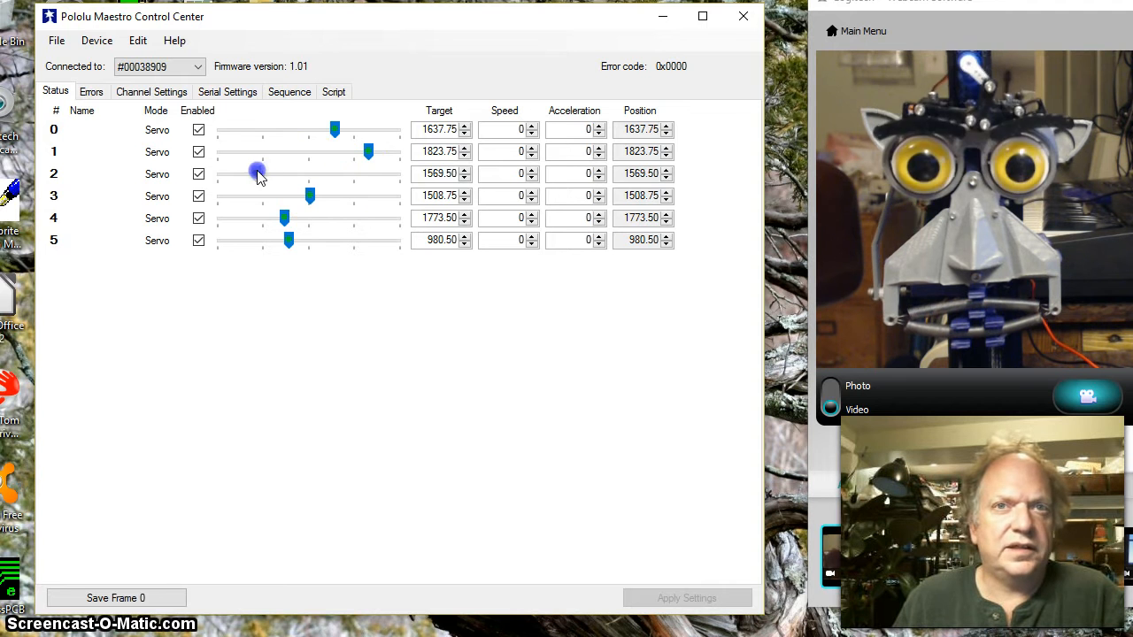
Sweep servo channel 2 from its low end to maximum and back near the middle at 1867
left_click_drag(255, 173, 273, 173)
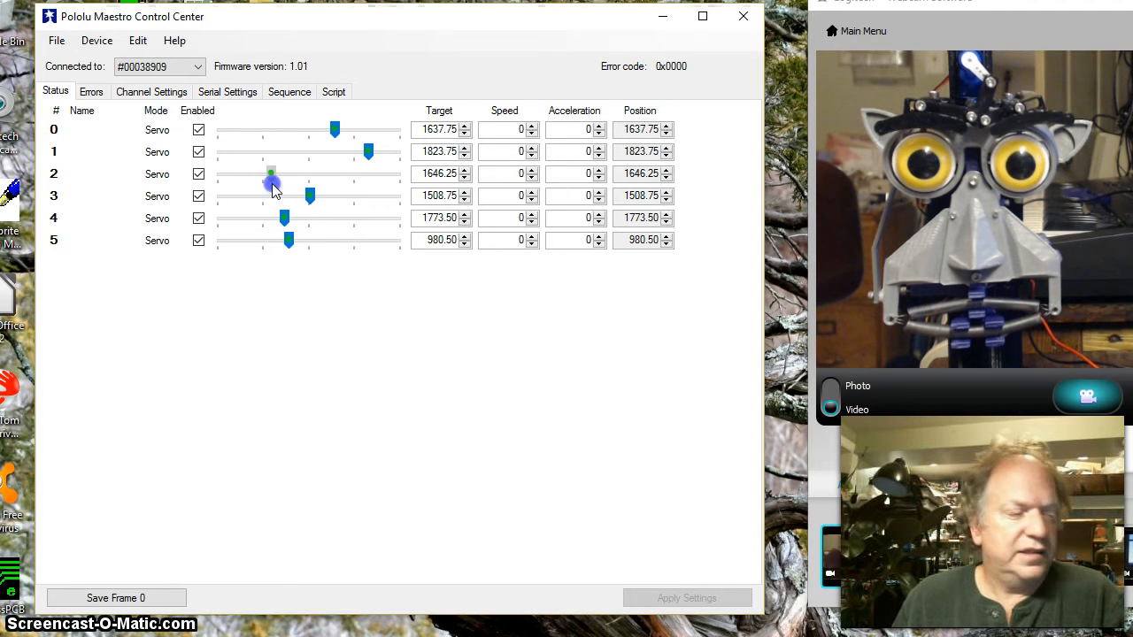
left_click_drag(273, 174, 365, 173)
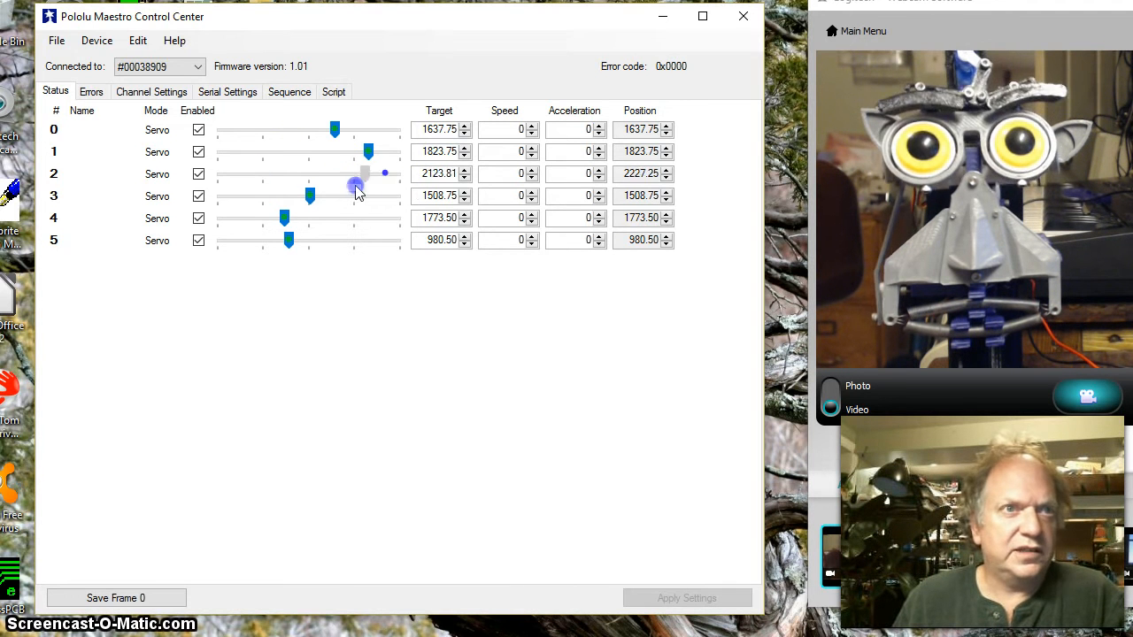
left_click_drag(354, 185, 227, 185)
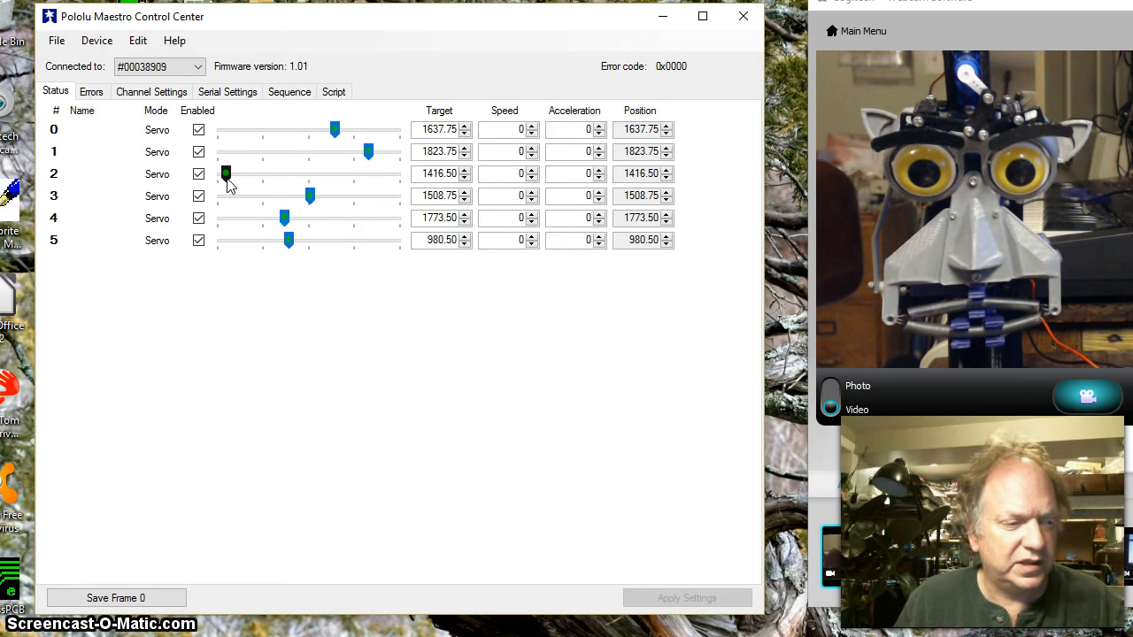
left_click_drag(226, 173, 404, 173)
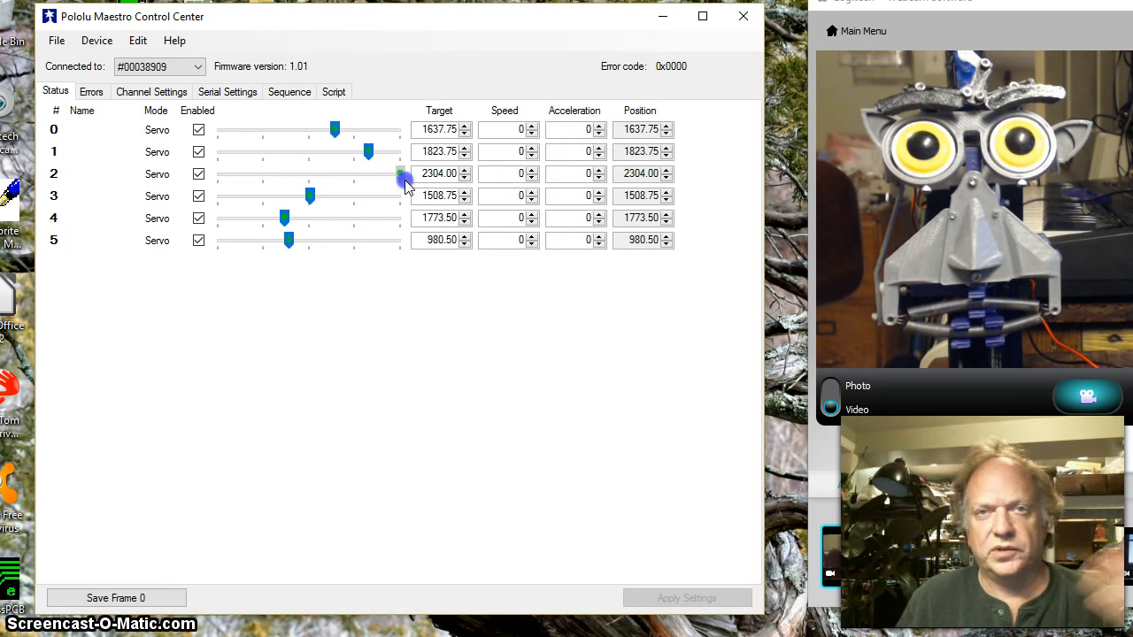
left_click_drag(400, 173, 315, 174)
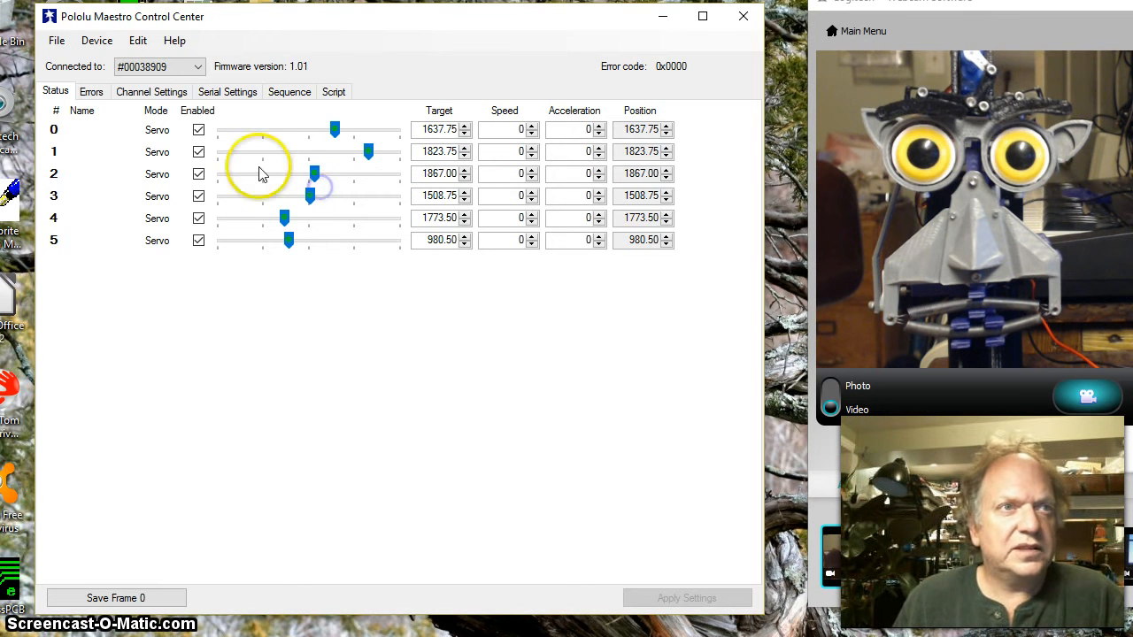
Set channel 2's minimum pulse to 992 in the Channel Settings table
left_click(150, 90)
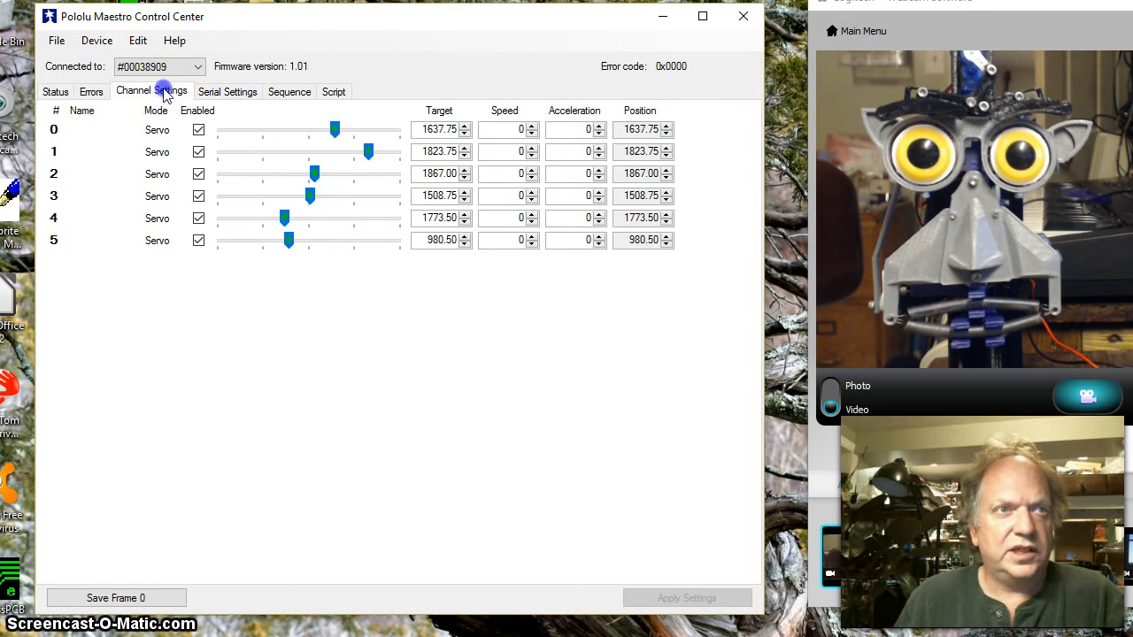
left_click(153, 90)
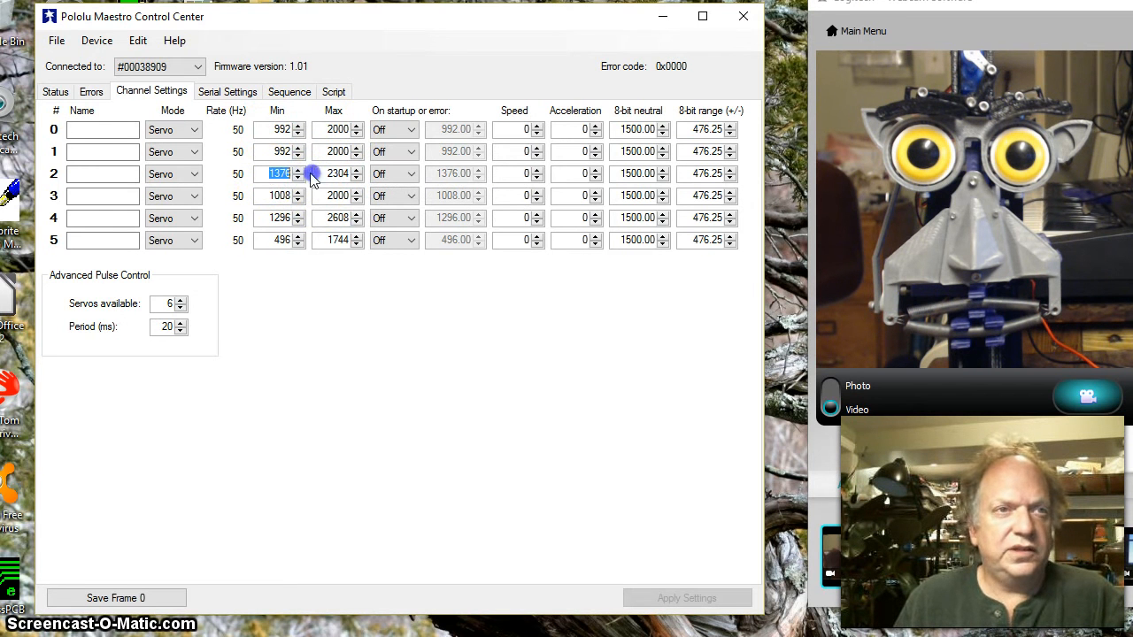
type("992")
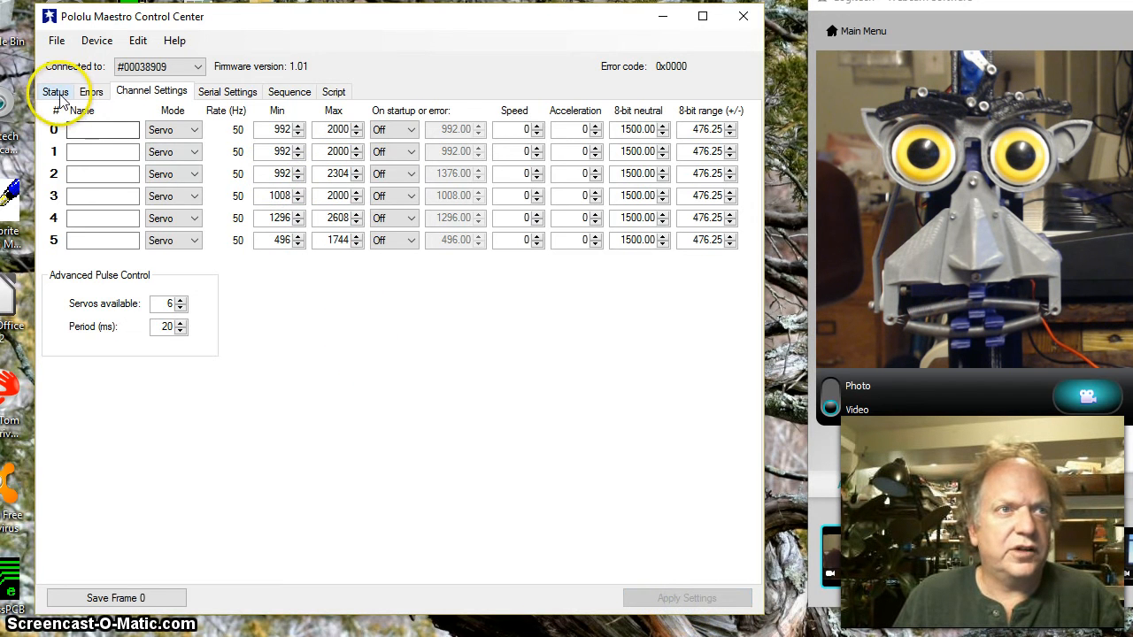
Enable servo channel 2 on the Status page and sweep it low, up and back near centre
left_click(55, 92)
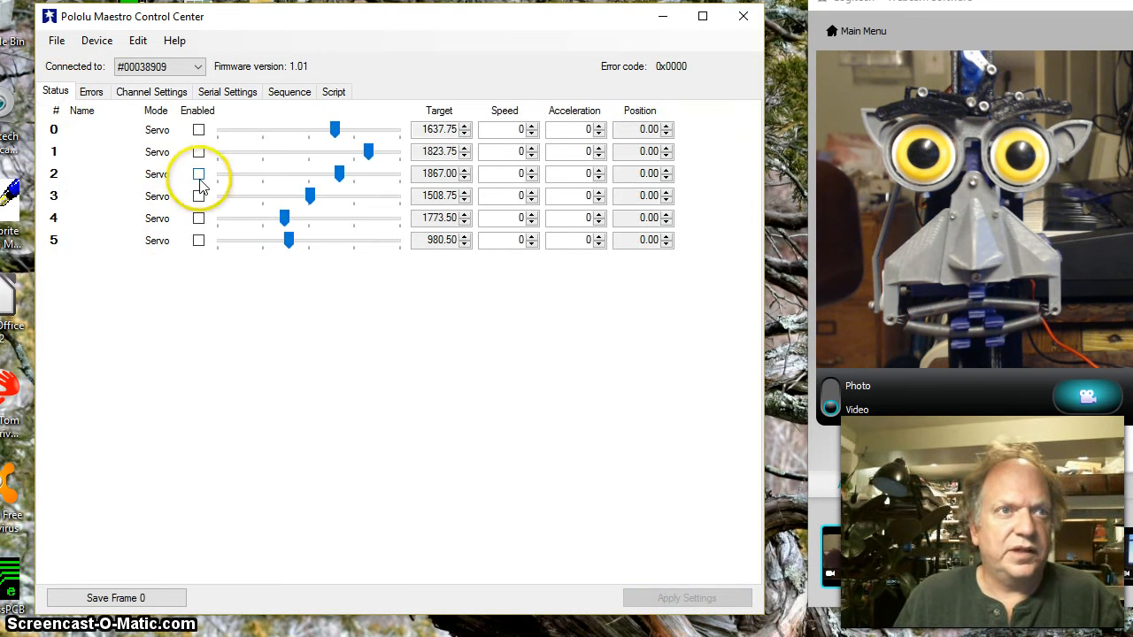
left_click(198, 174)
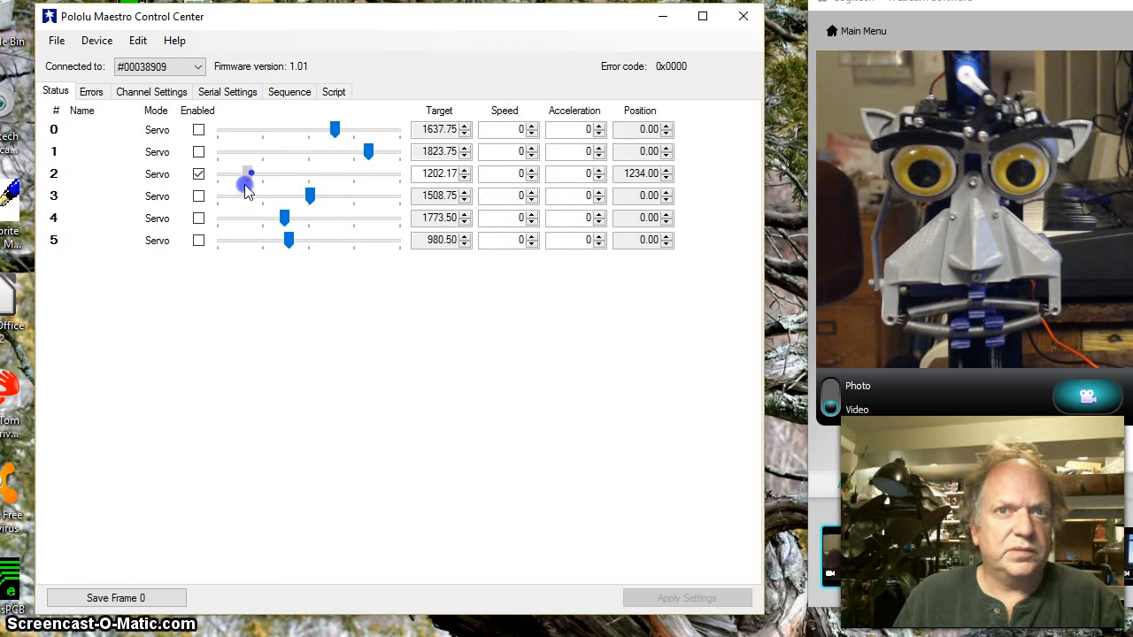
left_click_drag(251, 181, 248, 180)
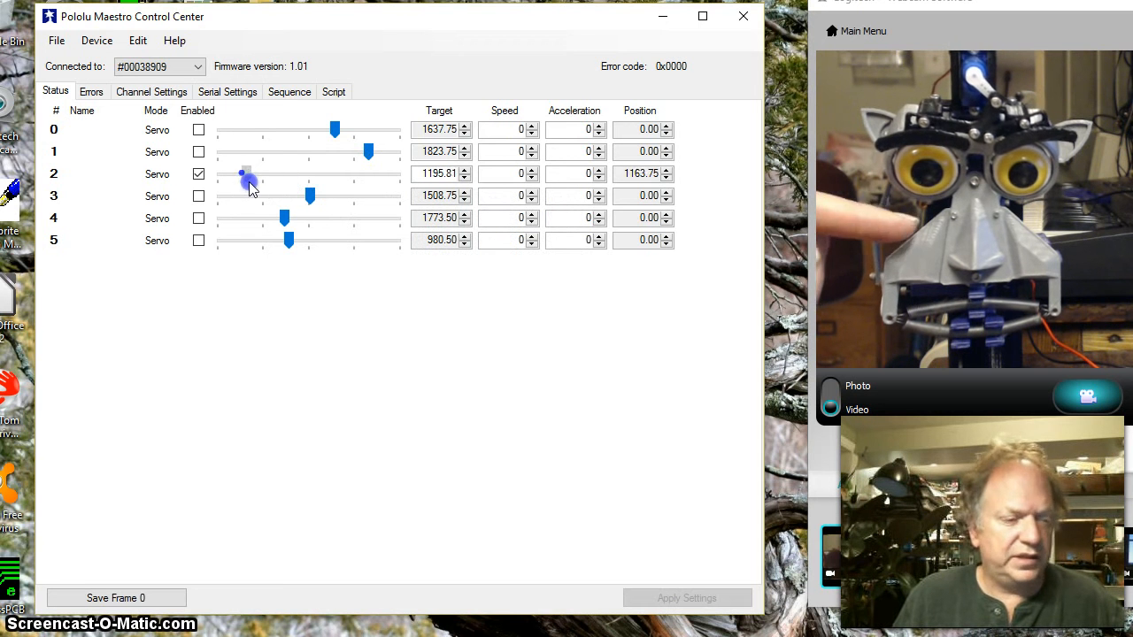
left_click_drag(252, 180, 244, 181)
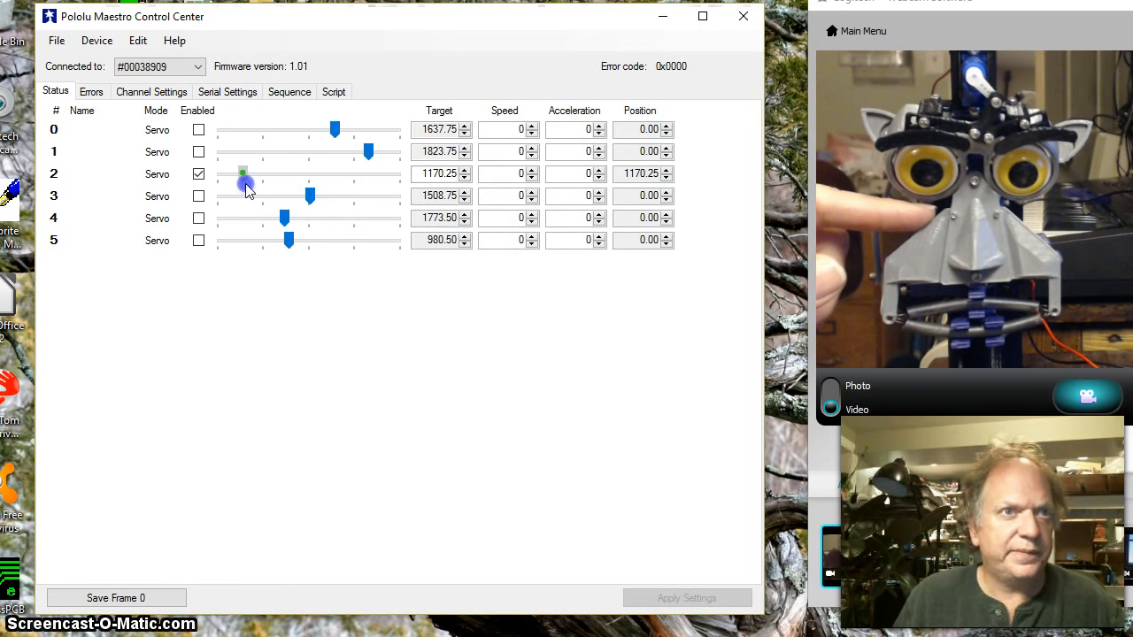
left_click_drag(244, 182, 276, 182)
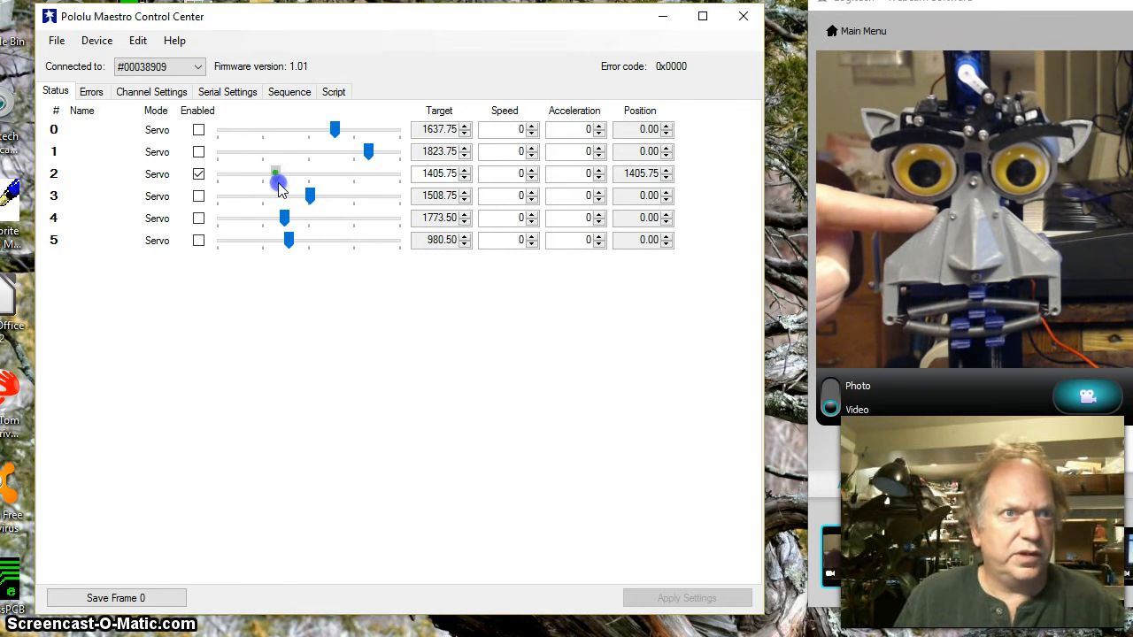
left_click_drag(278, 183, 343, 183)
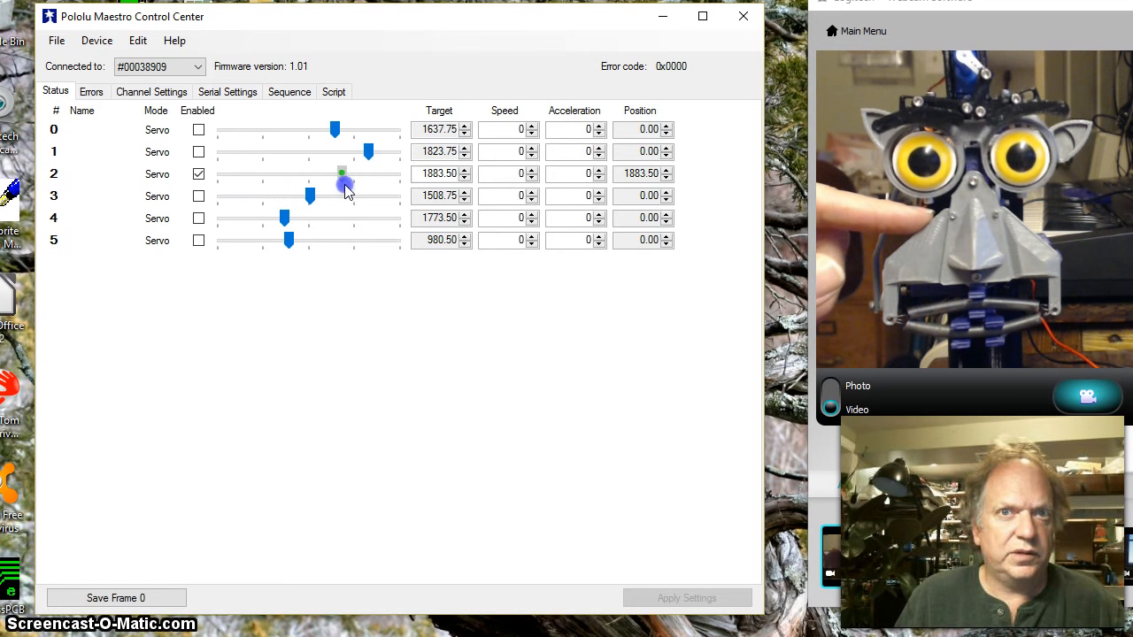
left_click_drag(344, 174, 287, 174)
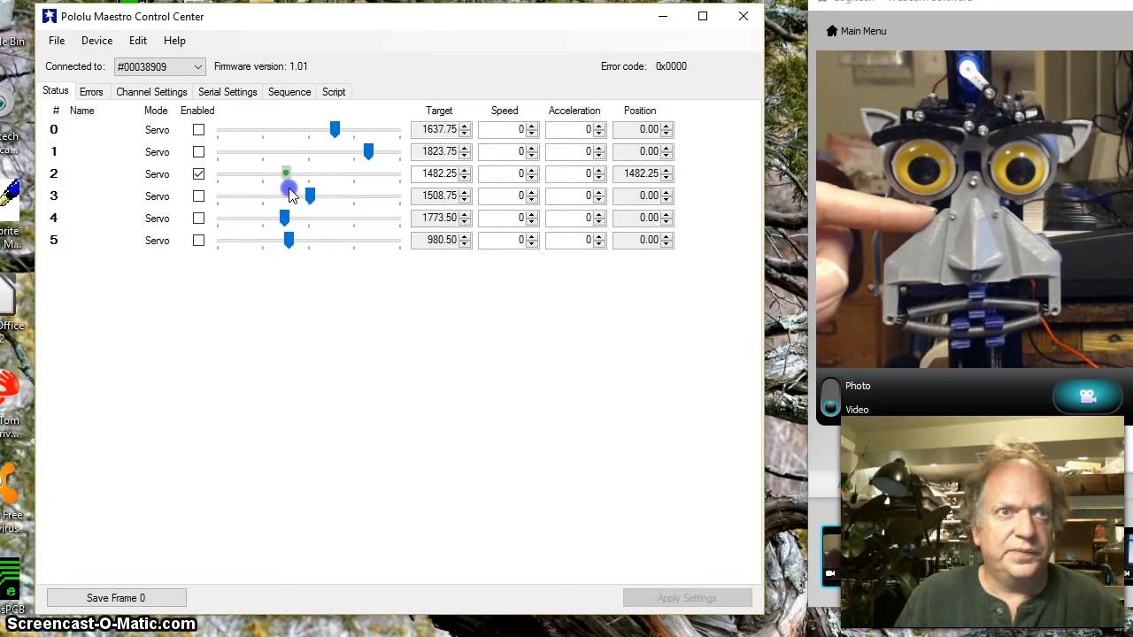
Nudge servo 2 around centre, swing it to its 2304 maximum and back to about 2024
left_click_drag(287, 185, 287, 188)
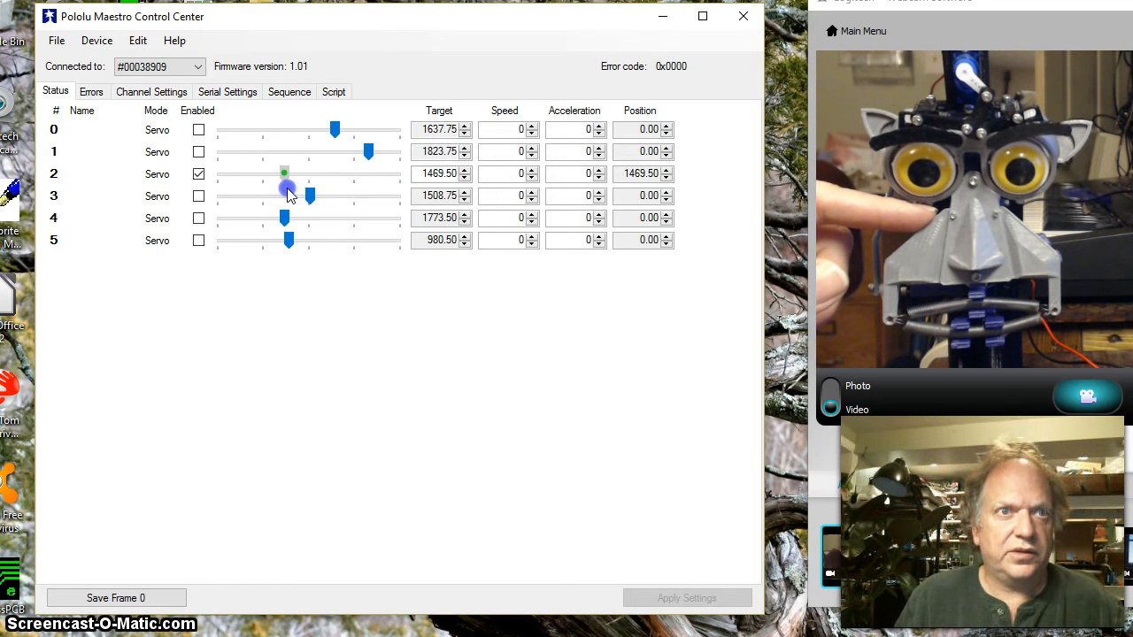
left_click_drag(285, 185, 277, 186)
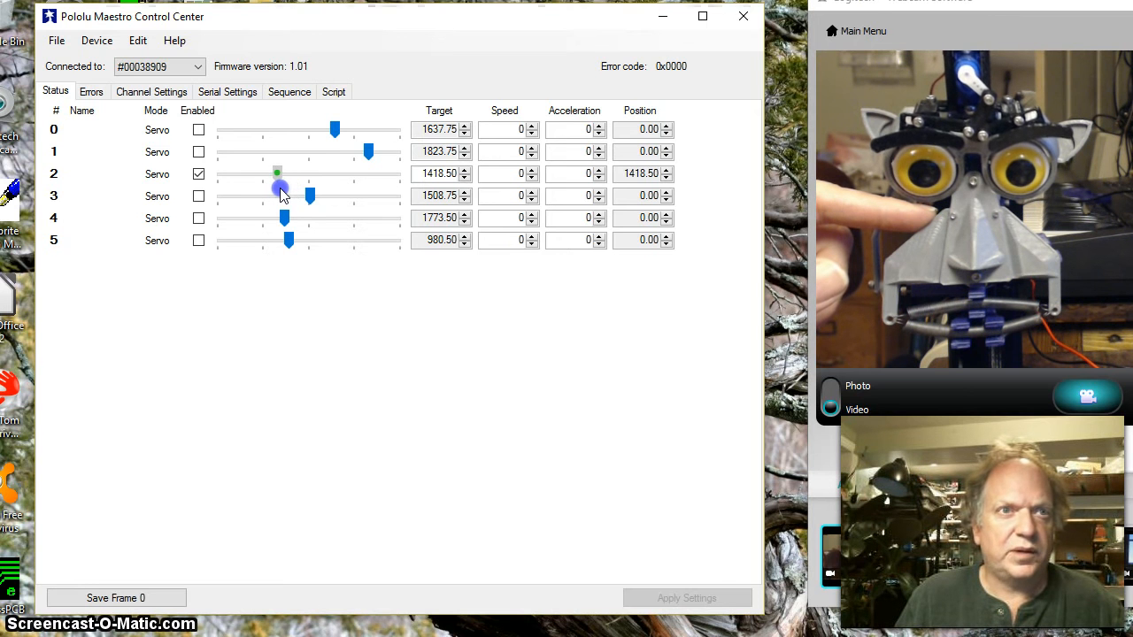
left_click_drag(276, 188, 283, 188)
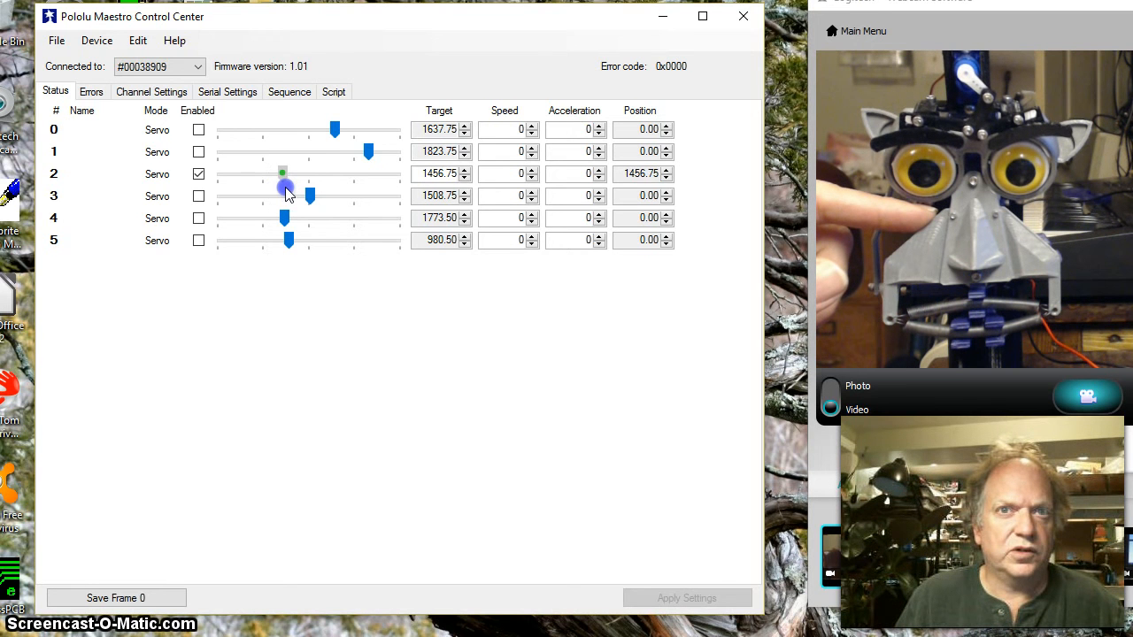
left_click_drag(285, 187, 287, 188)
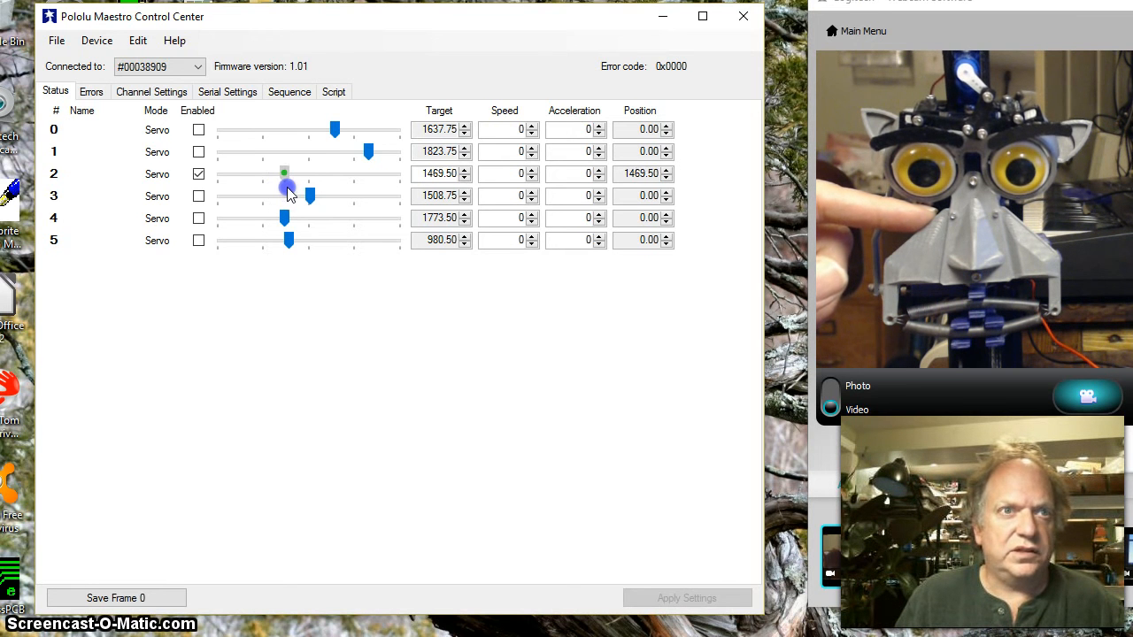
left_click_drag(285, 187, 396, 187)
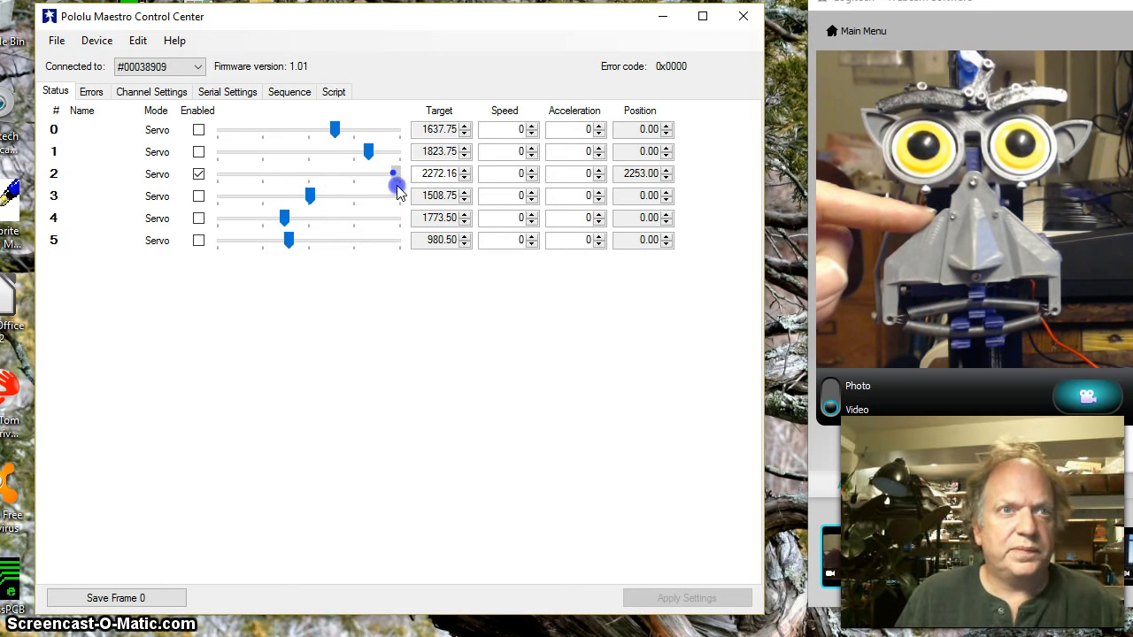
left_click_drag(393, 184, 400, 184)
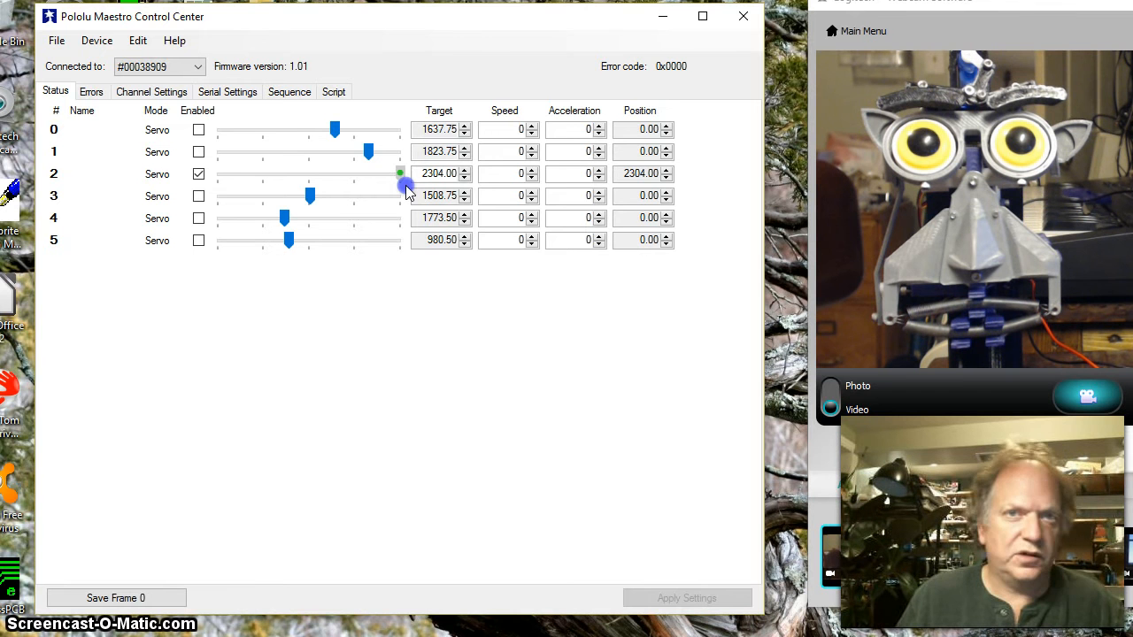
left_click_drag(400, 173, 354, 173)
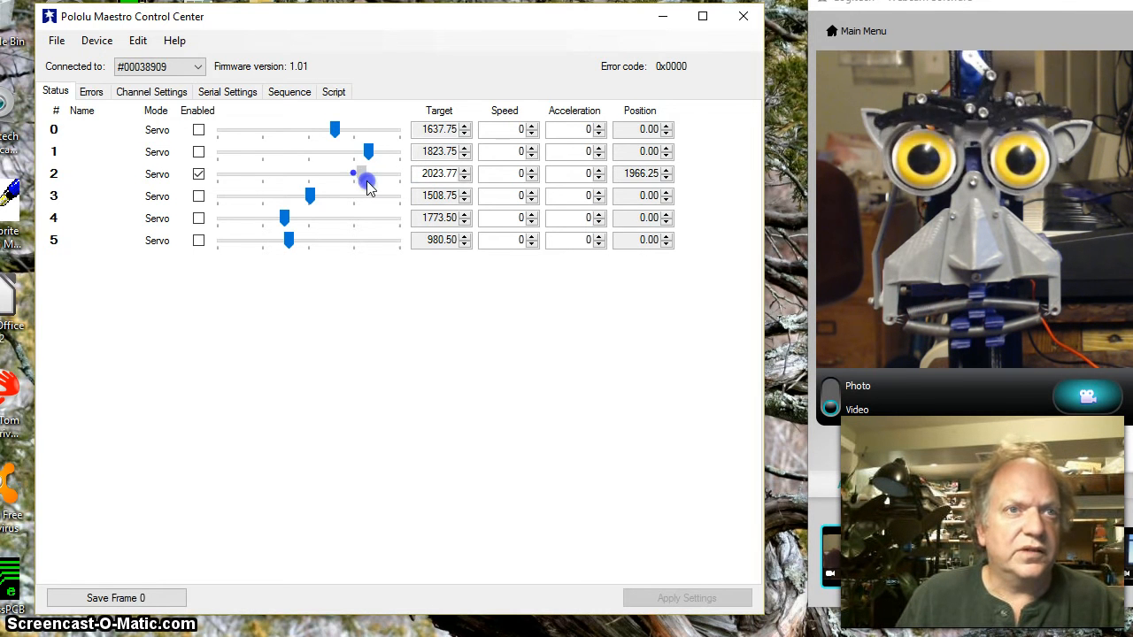
Set channel 2's limits to minimum 1408 and maximum 2304 and apply the settings
left_click(152, 92)
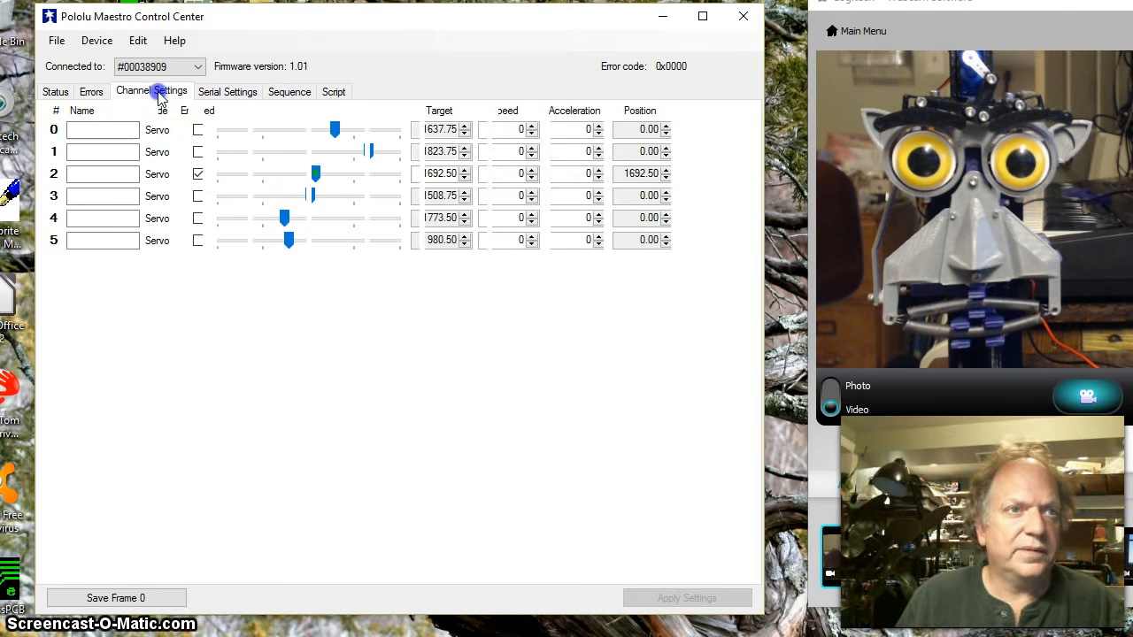
left_click(152, 92)
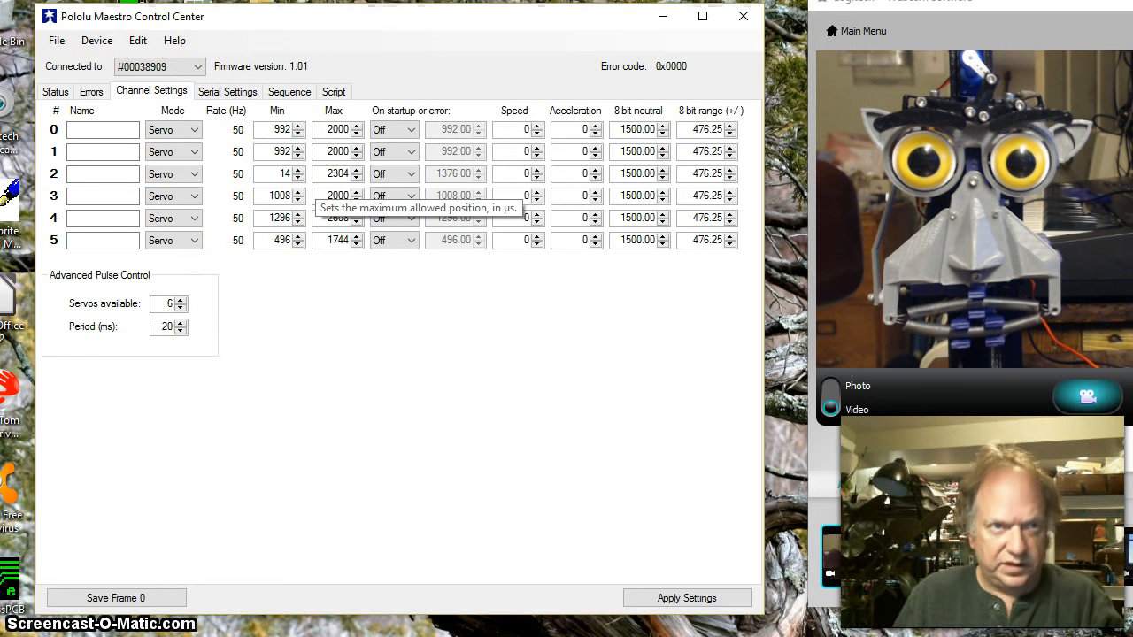
left_click(687, 598)
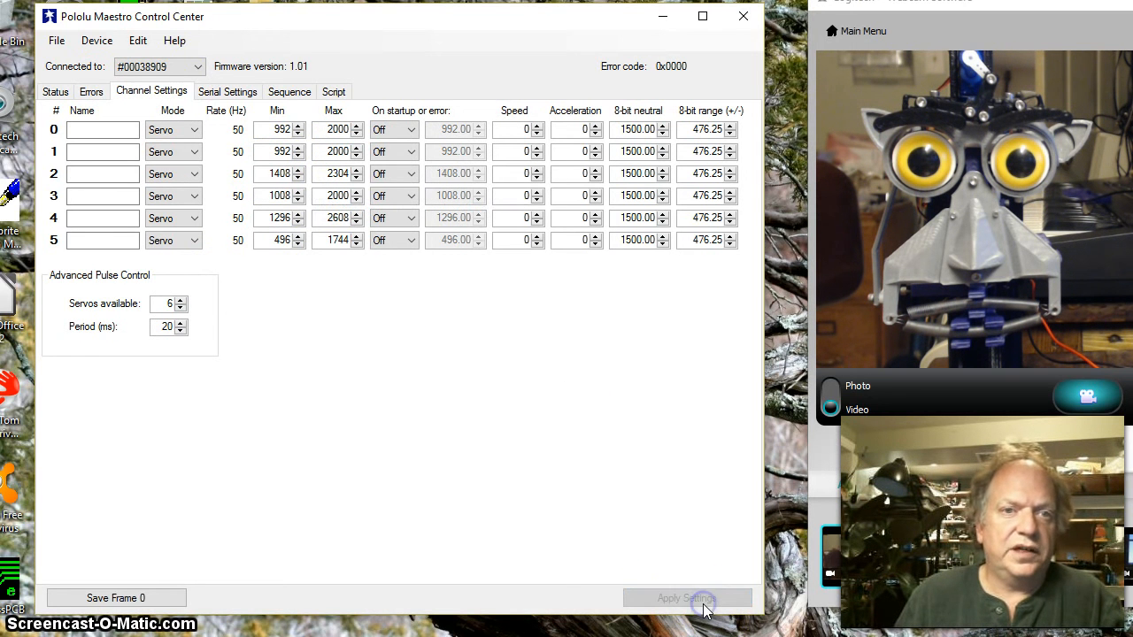
left_click(55, 92)
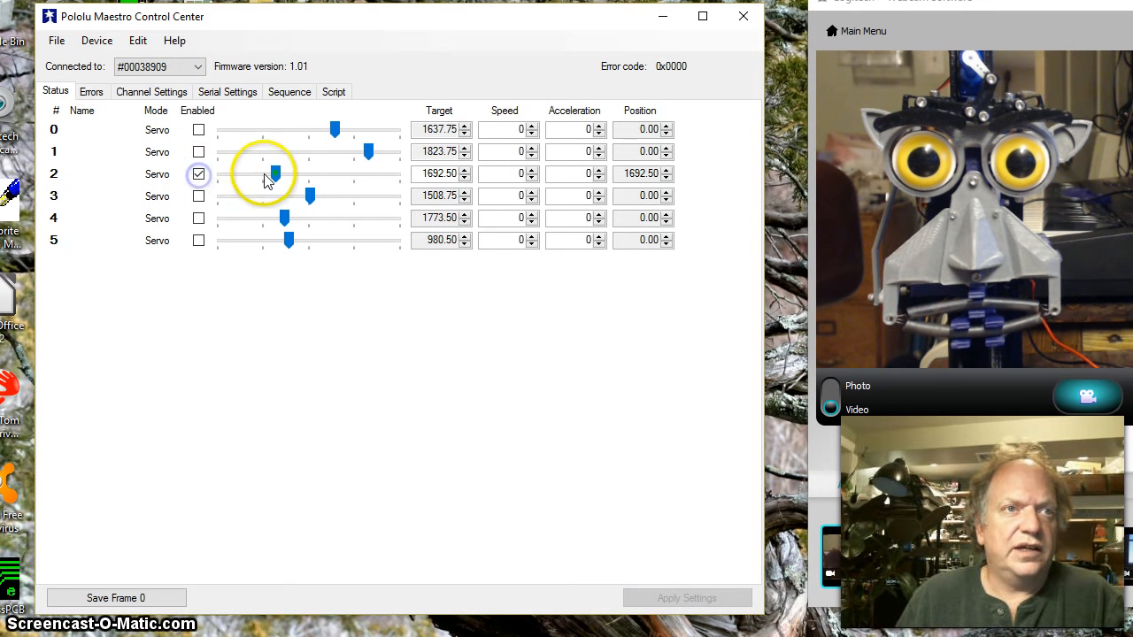
Move servo 2 to about 1864 and enable all six servo channels 0–5
left_click_drag(274, 173, 357, 174)
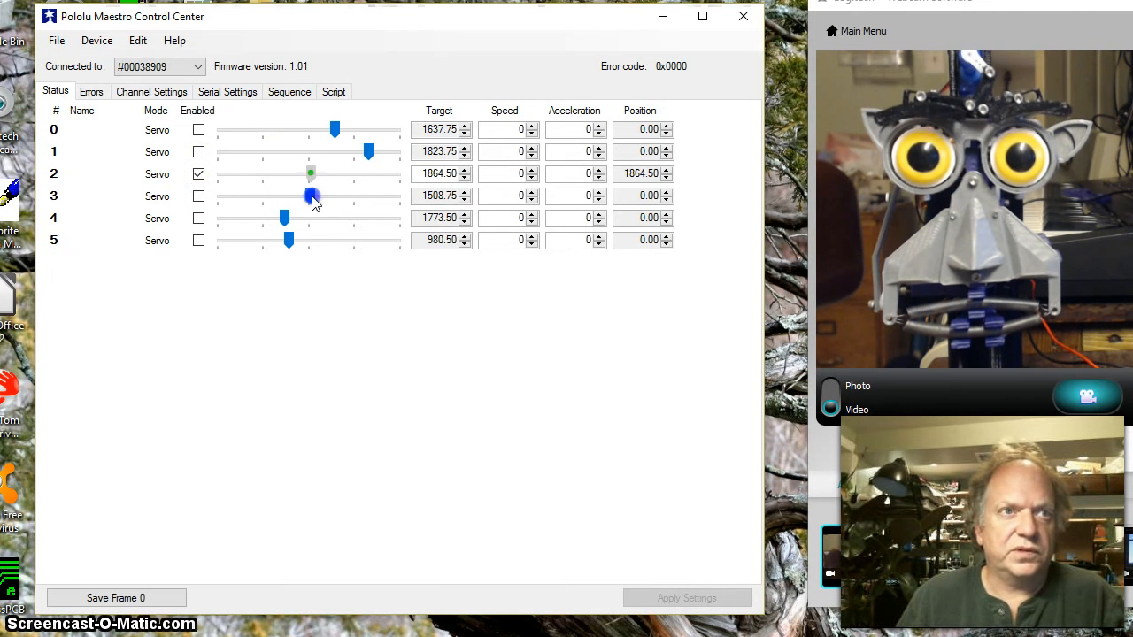
left_click(198, 194)
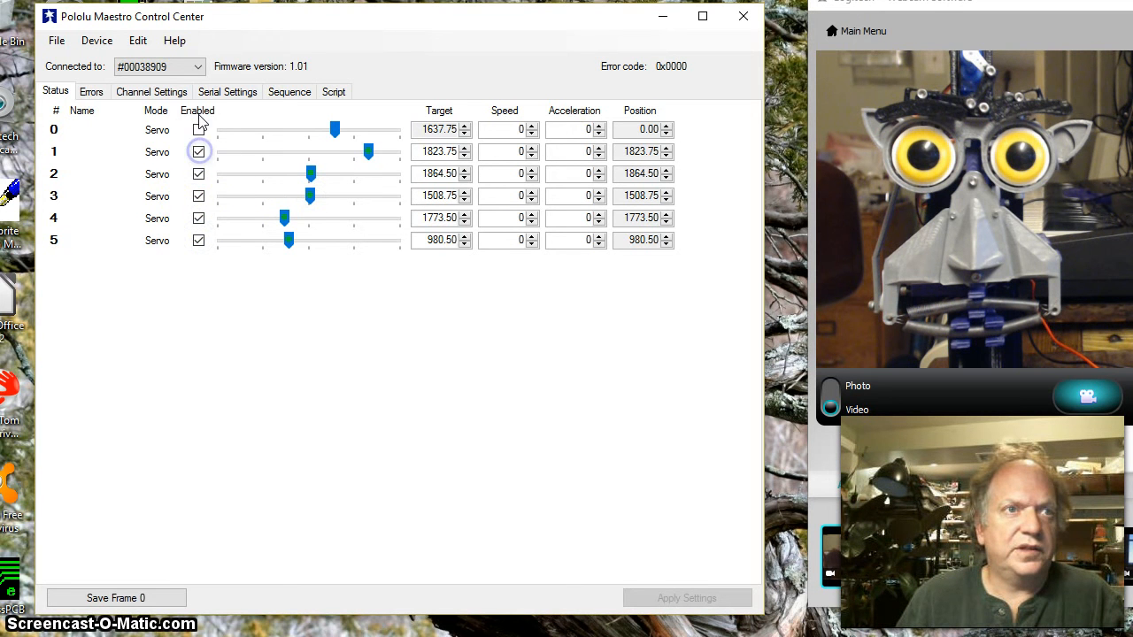
left_click(199, 131)
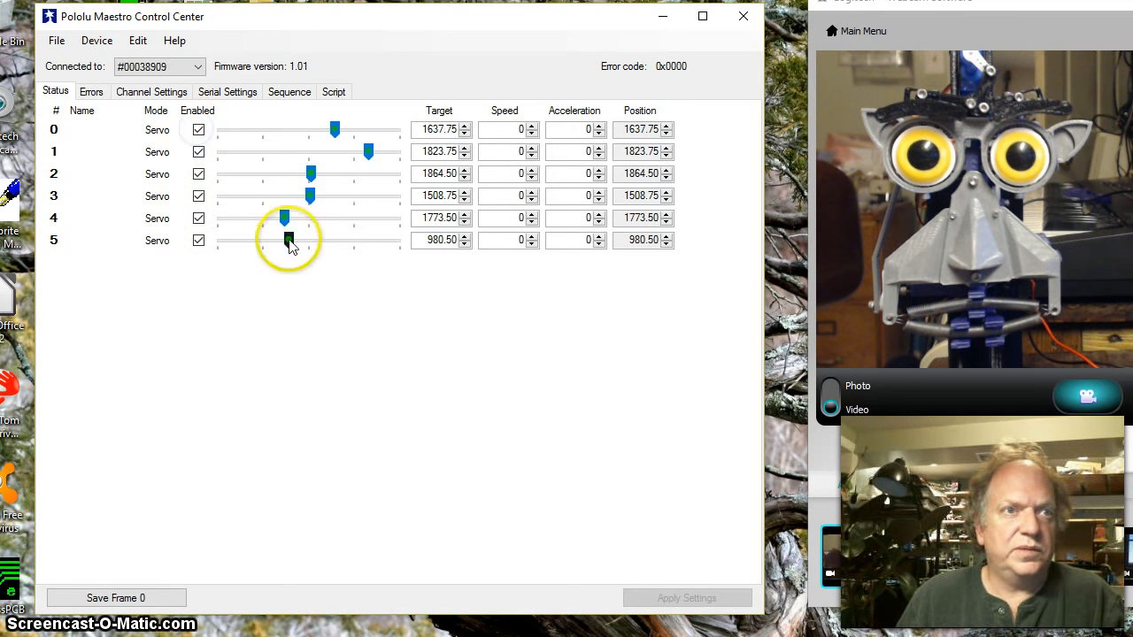
Position servos 5, 4 and 3 at about 1241, 1894.5 and 1422
left_click_drag(287, 241, 250, 240)
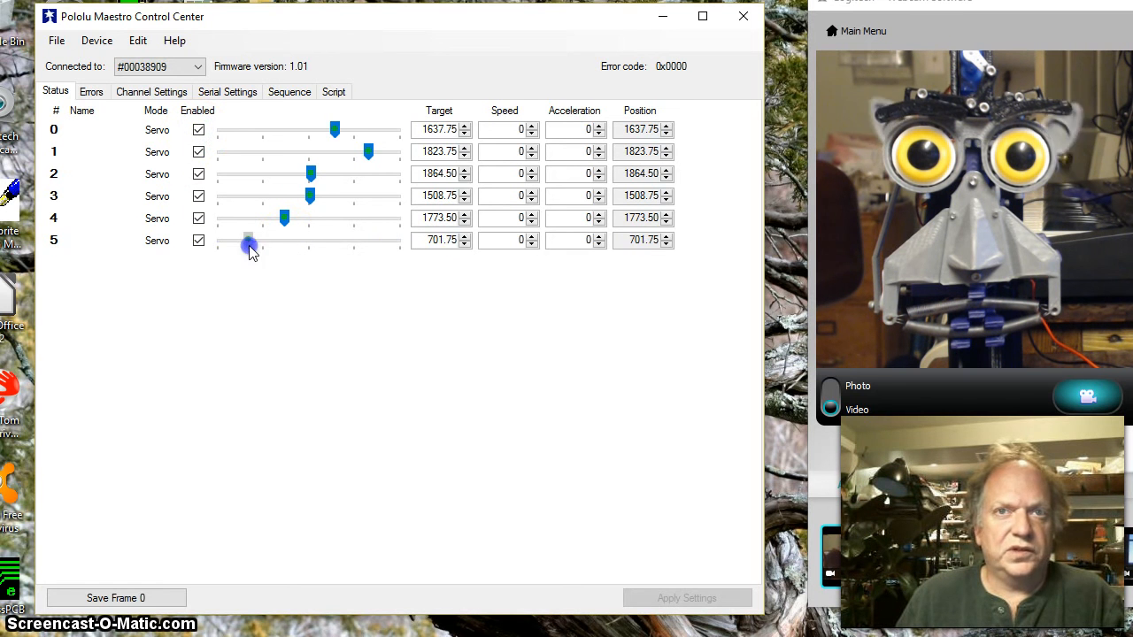
left_click_drag(247, 241, 329, 241)
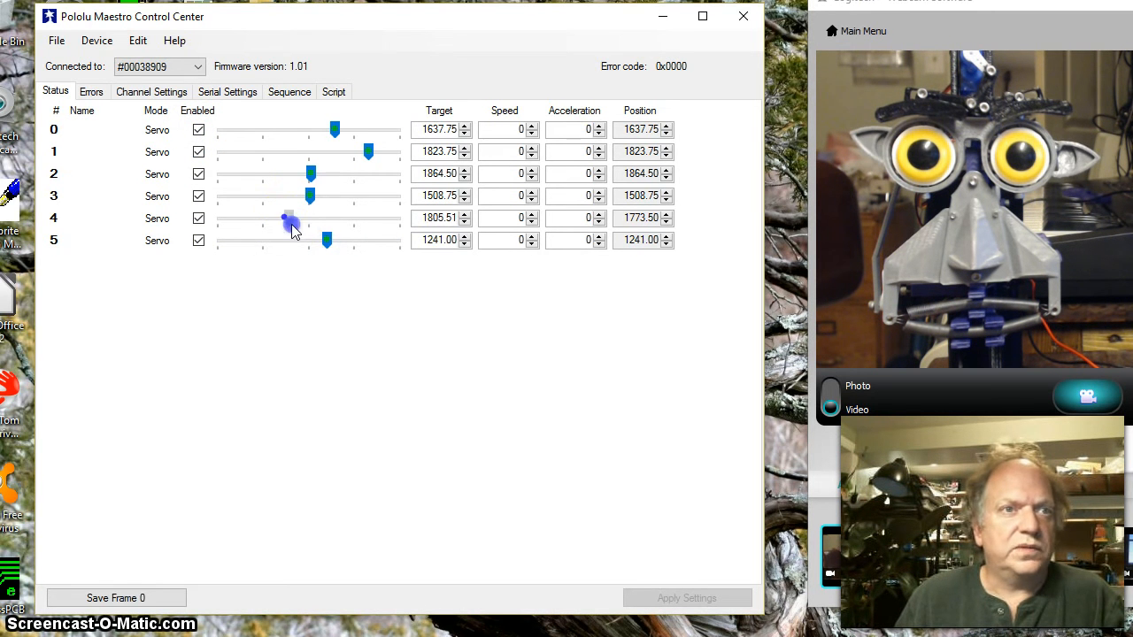
left_click_drag(287, 219, 393, 219)
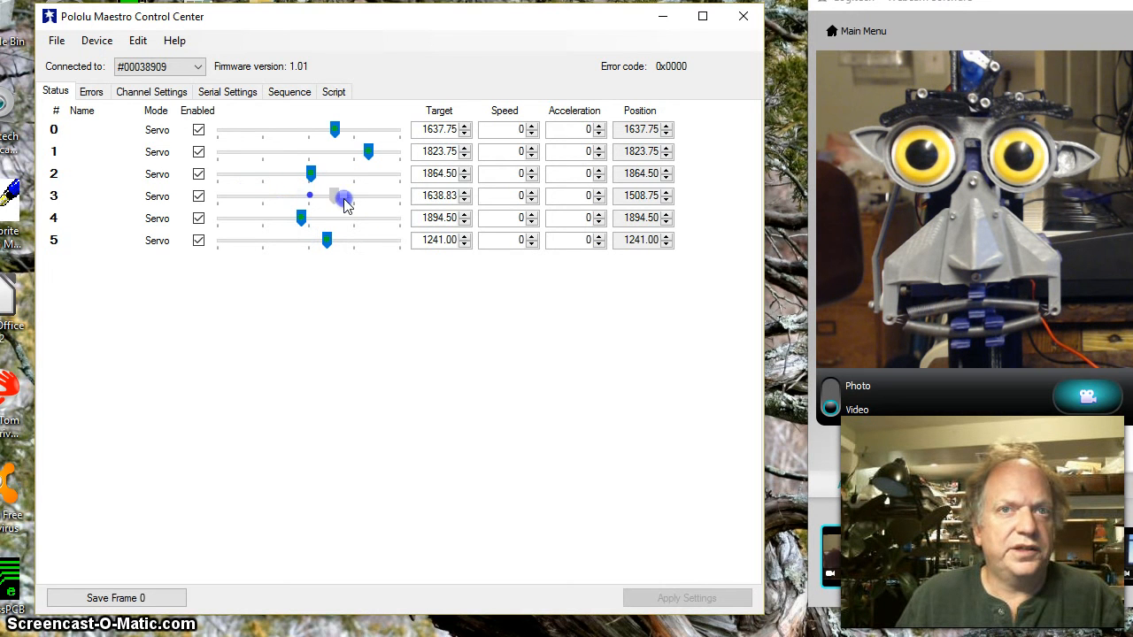
left_click_drag(343, 194, 294, 194)
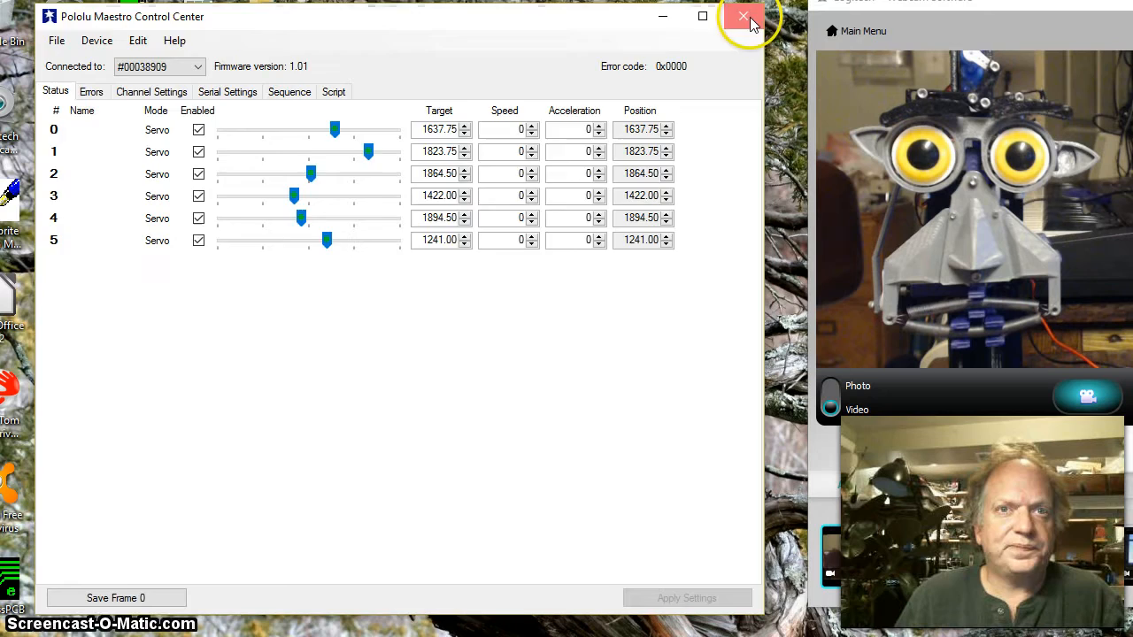
Close Maestro Control Center, launch Servo Scriber 24 and dismiss the Servo 0 Required notice
left_click(743, 16)
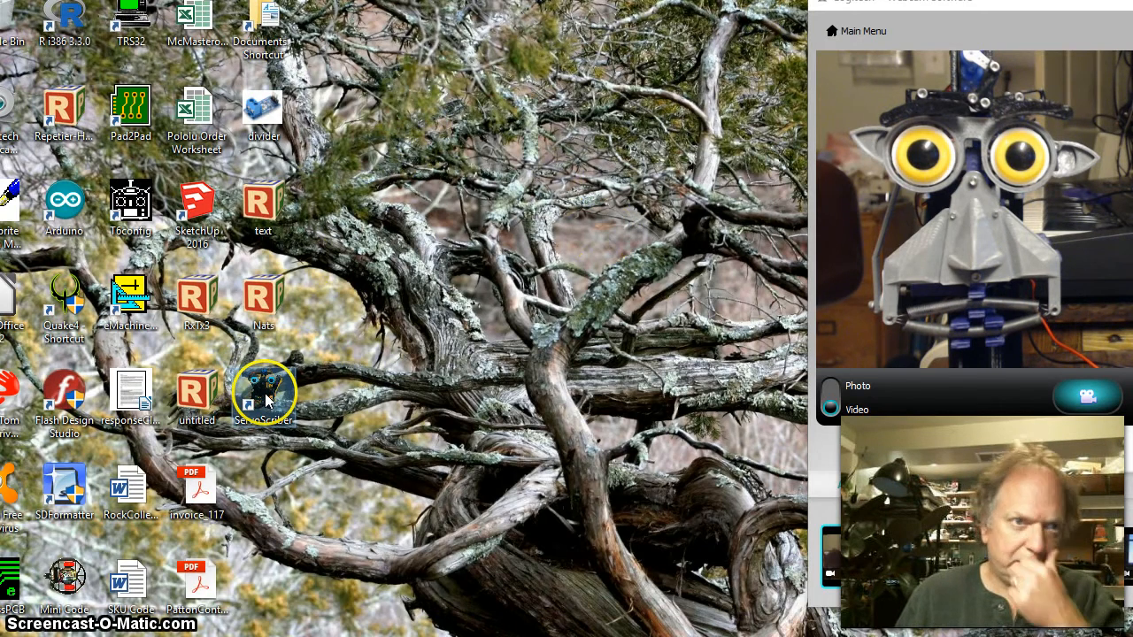
double_click(262, 393)
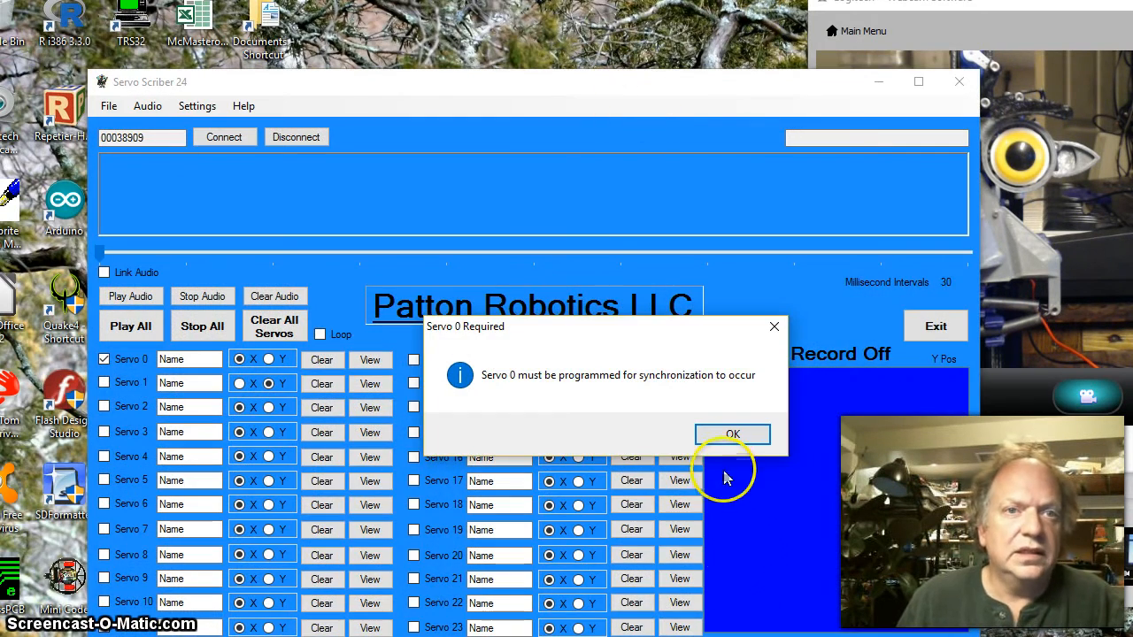
left_click(732, 434)
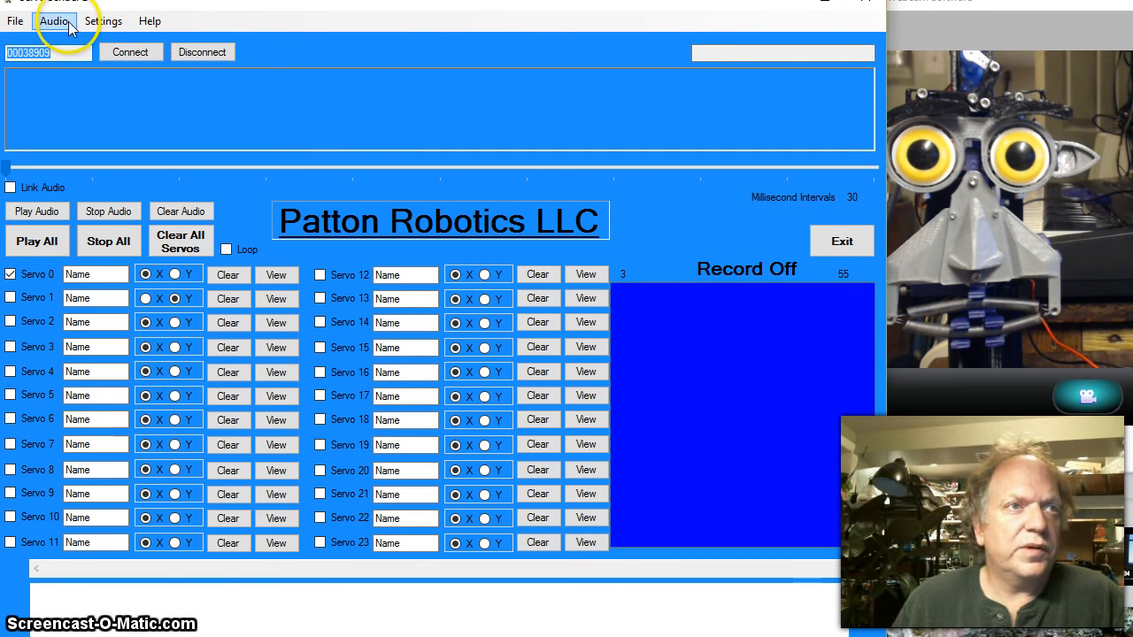
Load the Babble WAV file from the ESRA3_B folder so its waveform is displayed
left_click(53, 21)
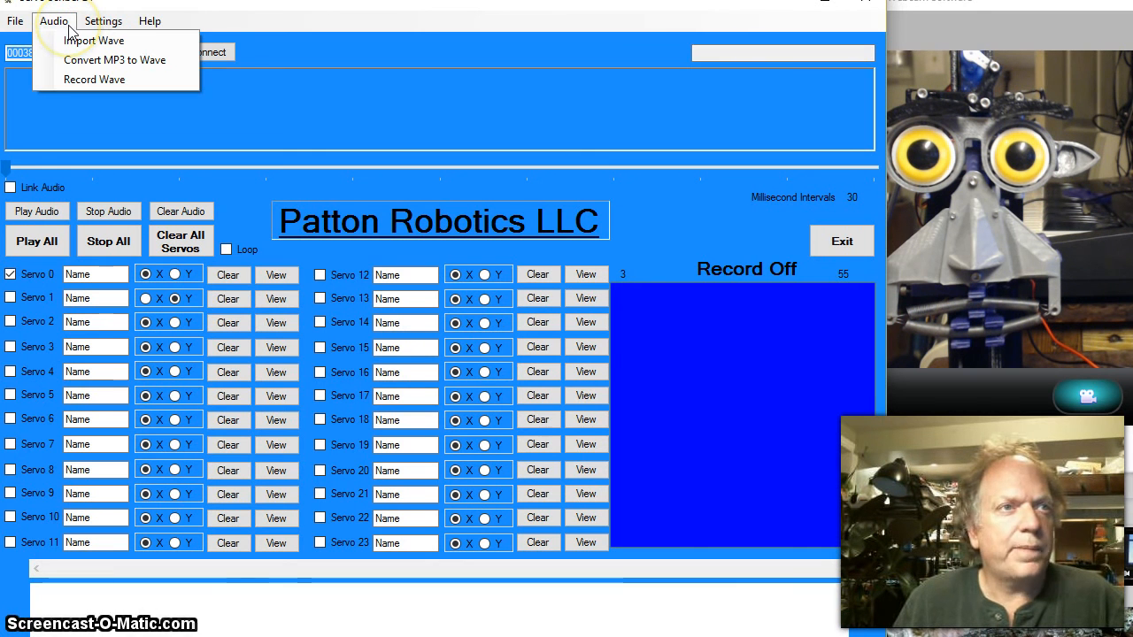
mouse_move(94, 39)
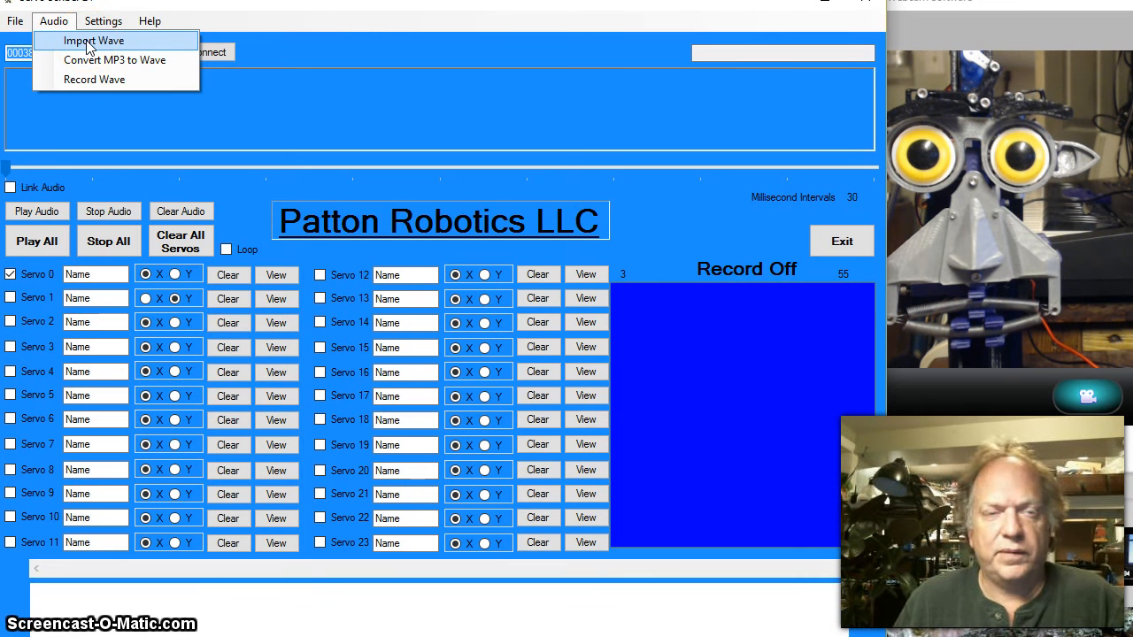
left_click(92, 39)
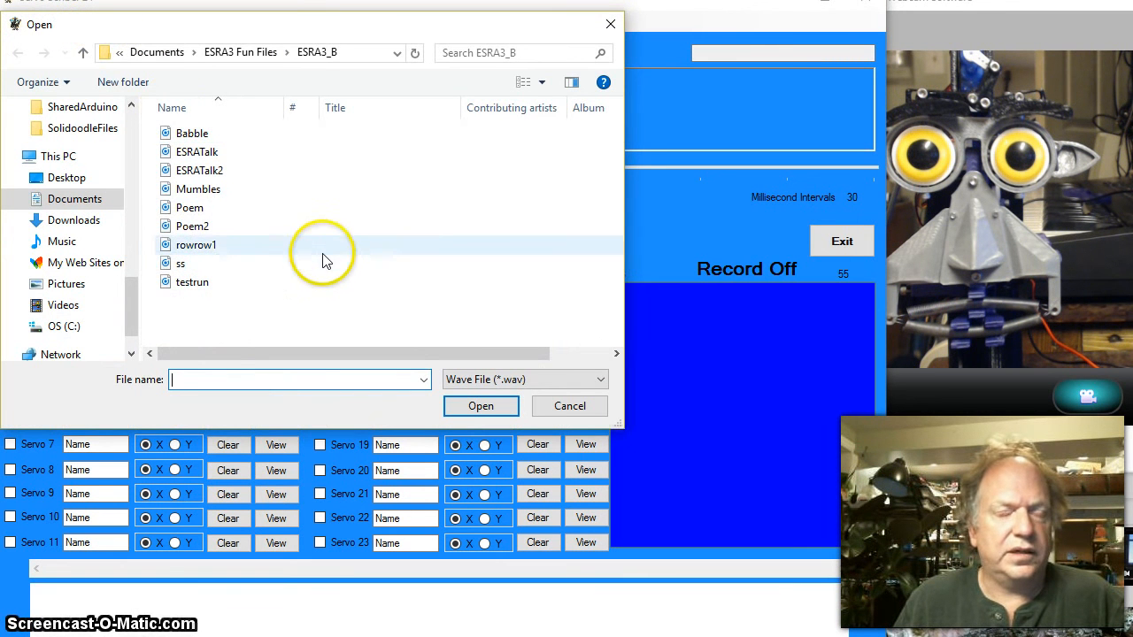
left_click(192, 133)
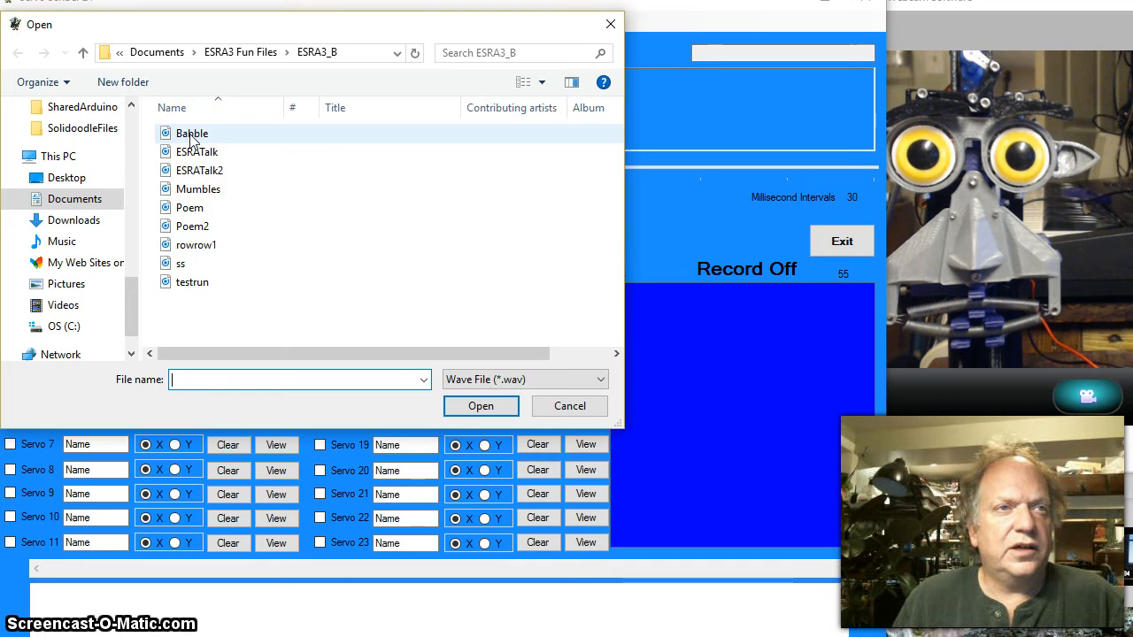
left_click(191, 133)
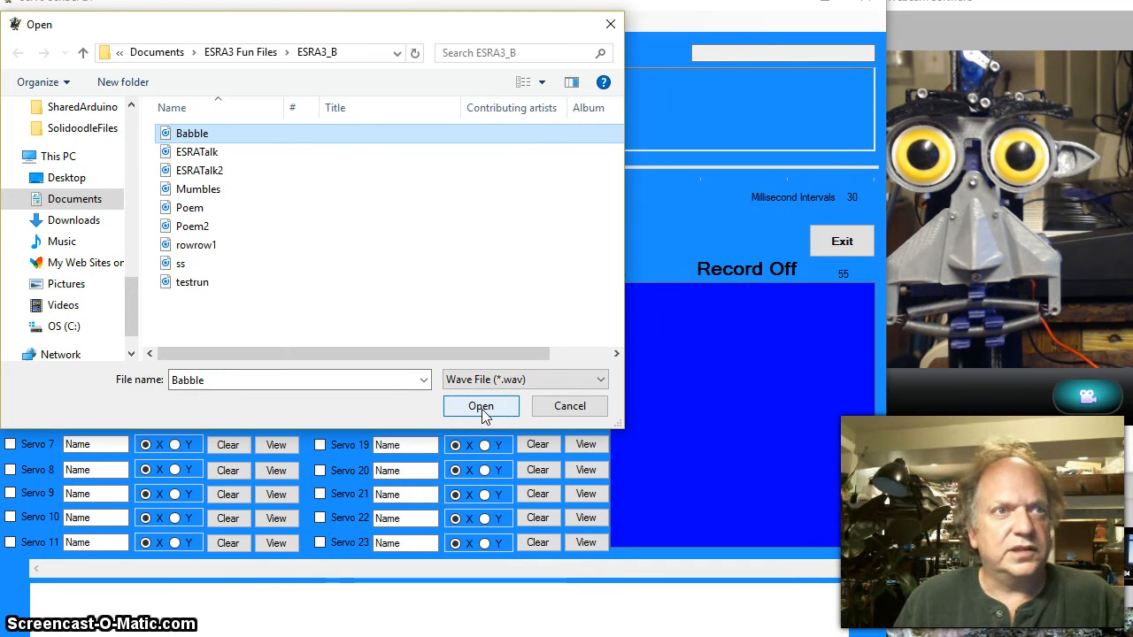
left_click(482, 406)
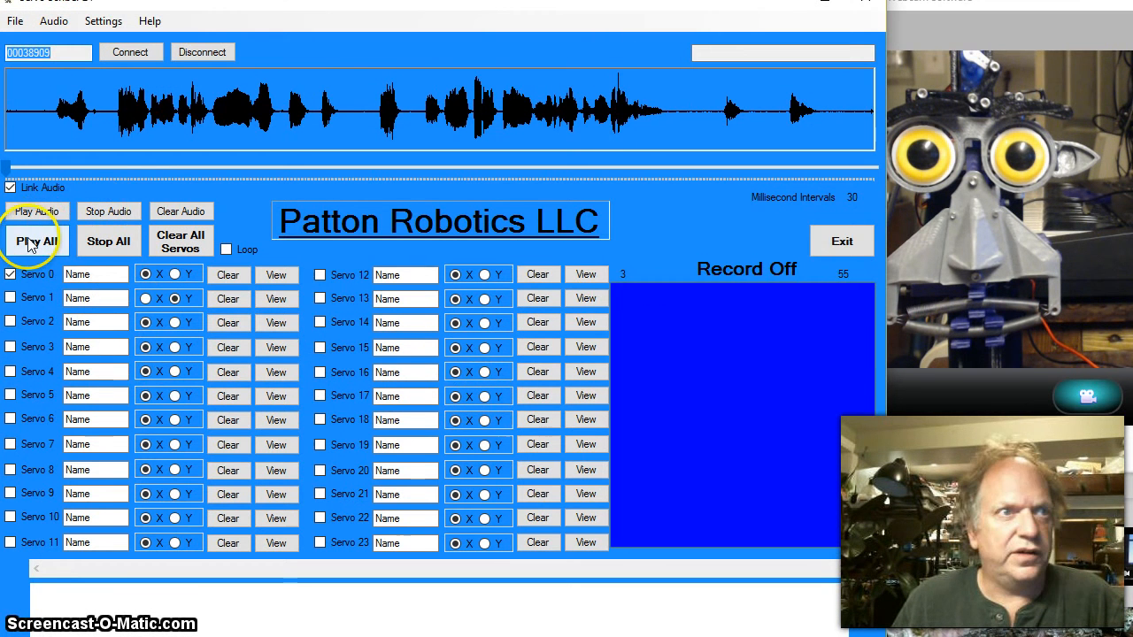
Play the audio, enable Servo 1, and name Servo 0 Lower Jaw and Servo 1 Smile
left_click(131, 52)
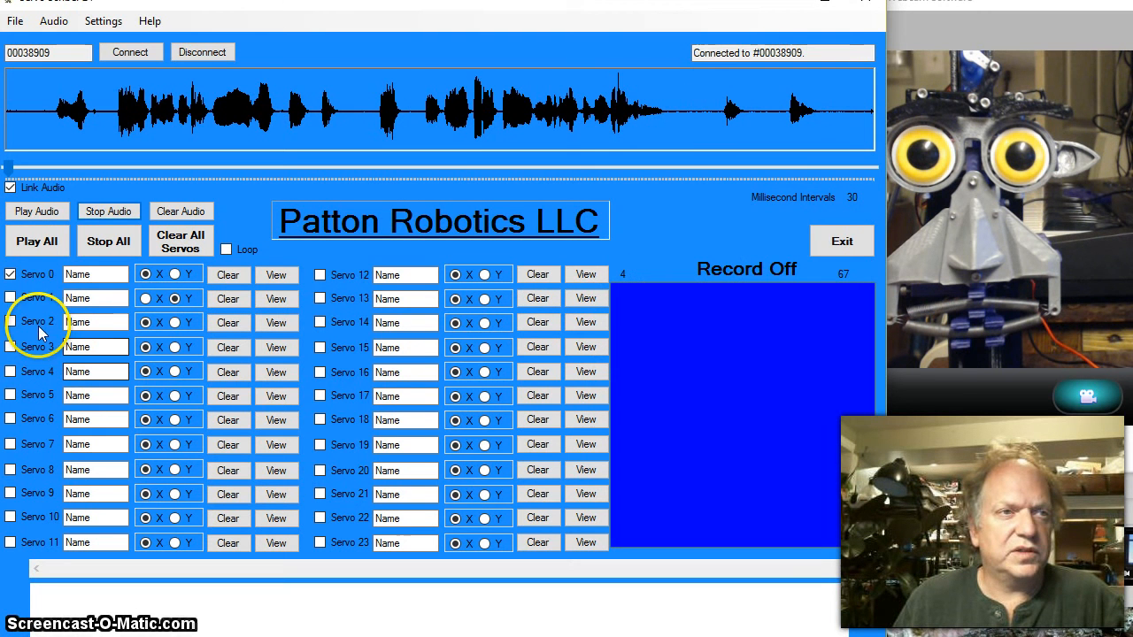
left_click(10, 297)
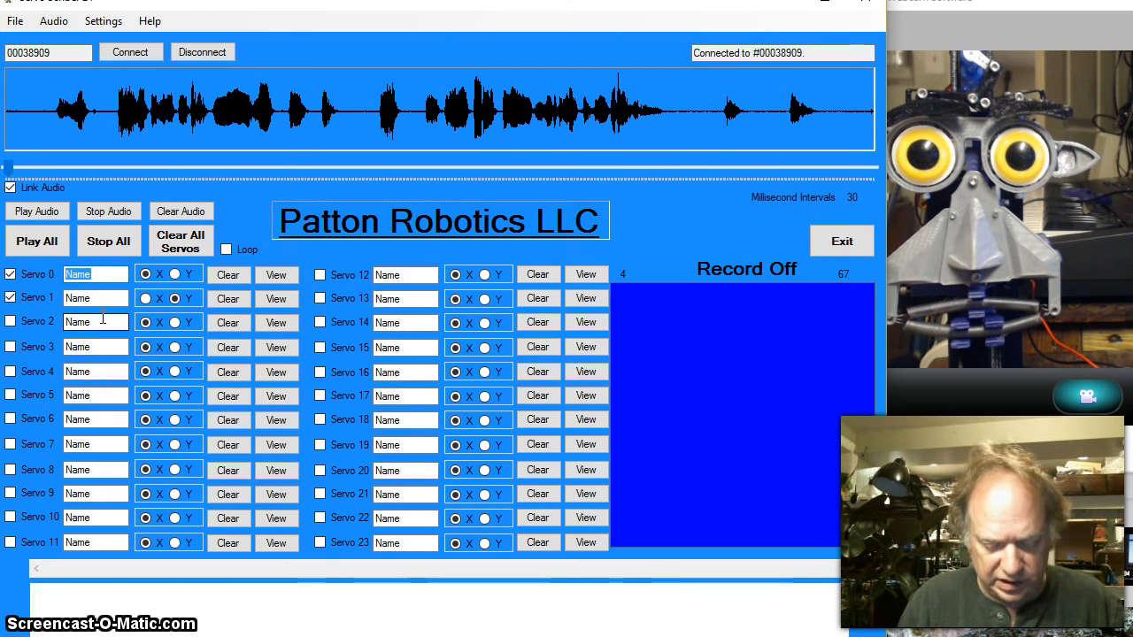
type("Lower Jaw")
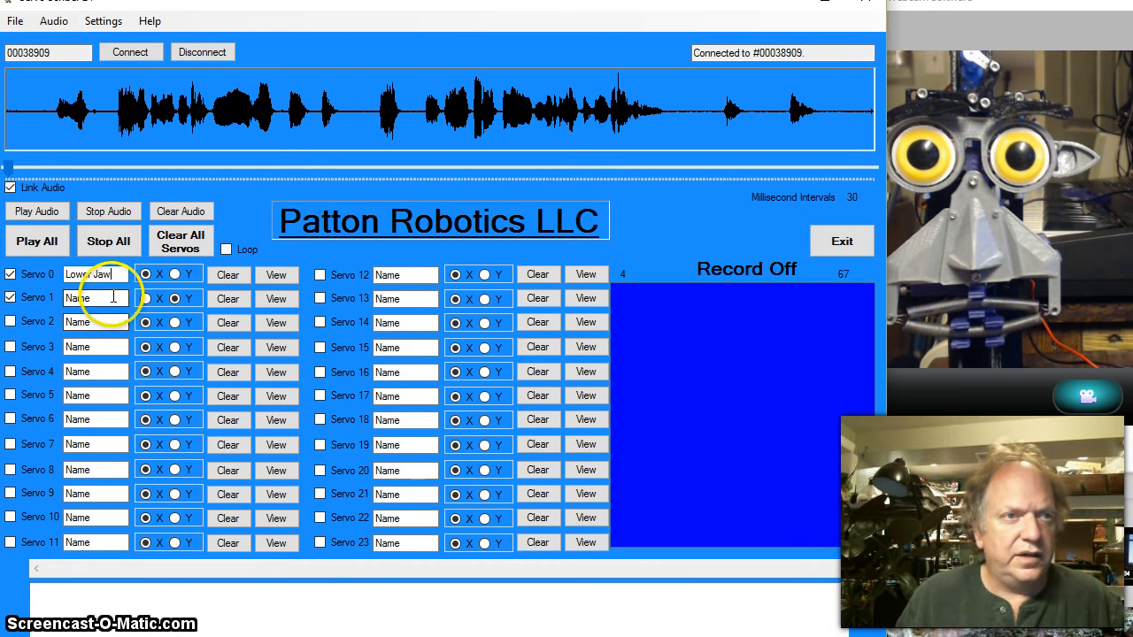
type("Sml")
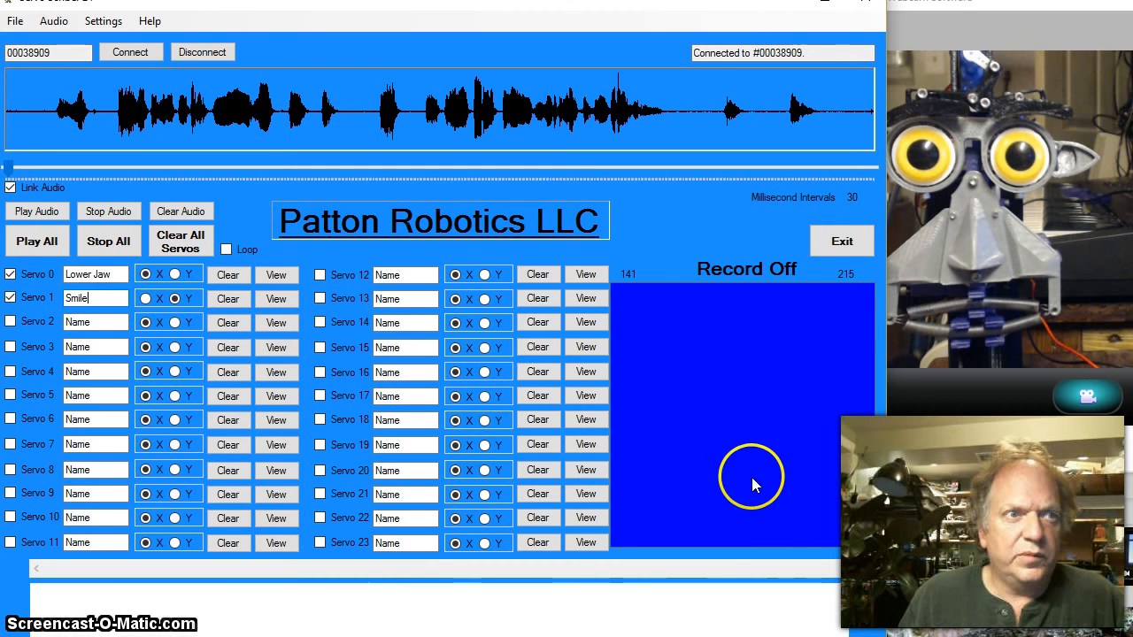
mouse_move(715, 481)
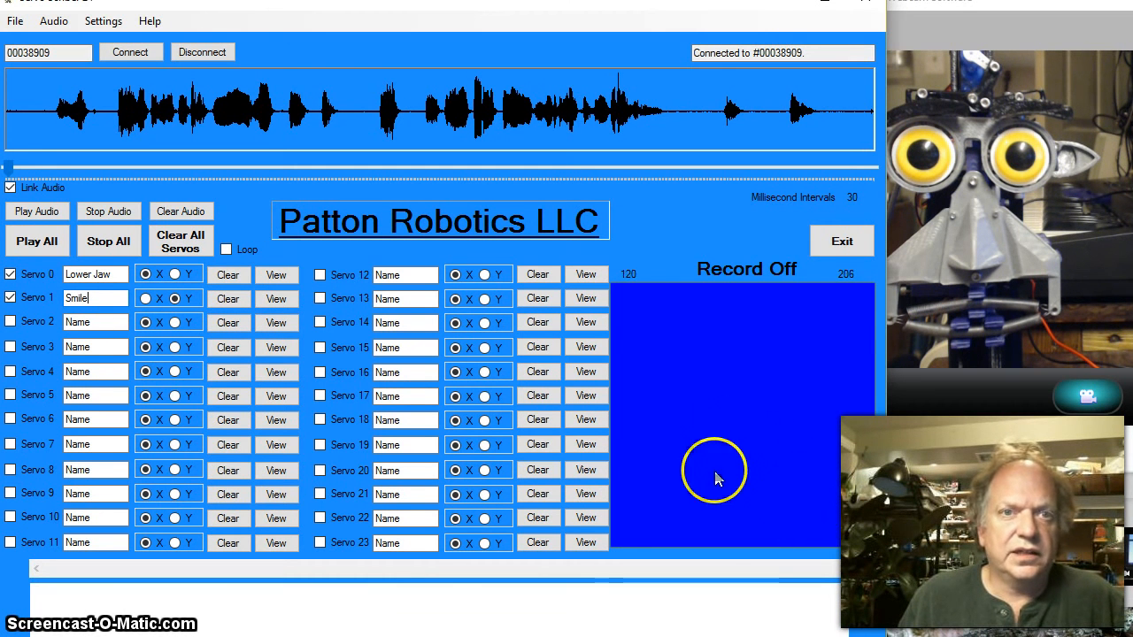
mouse_move(693, 442)
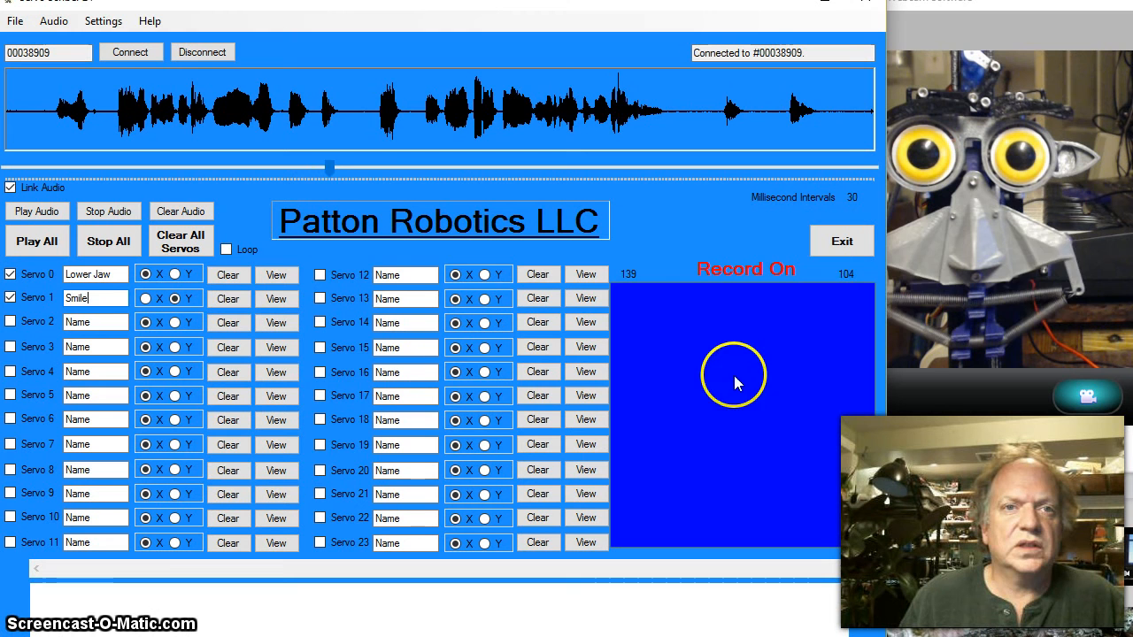
mouse_move(768, 492)
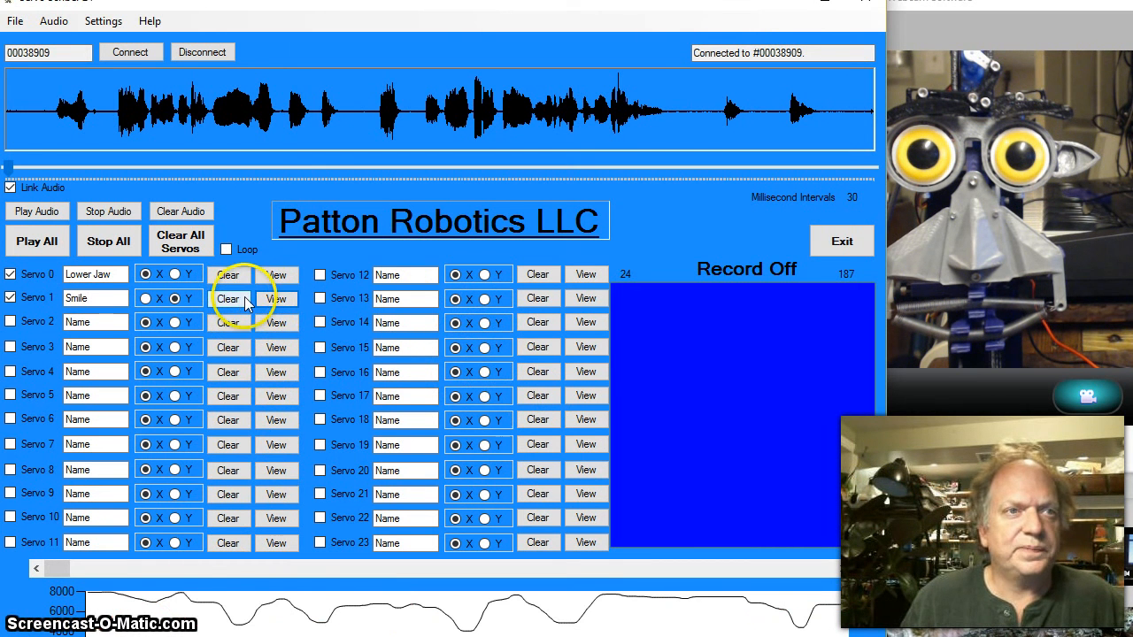
Clear Servo 1, re-record the jaw and smile motions and play them back twice with the audio
left_click(228, 298)
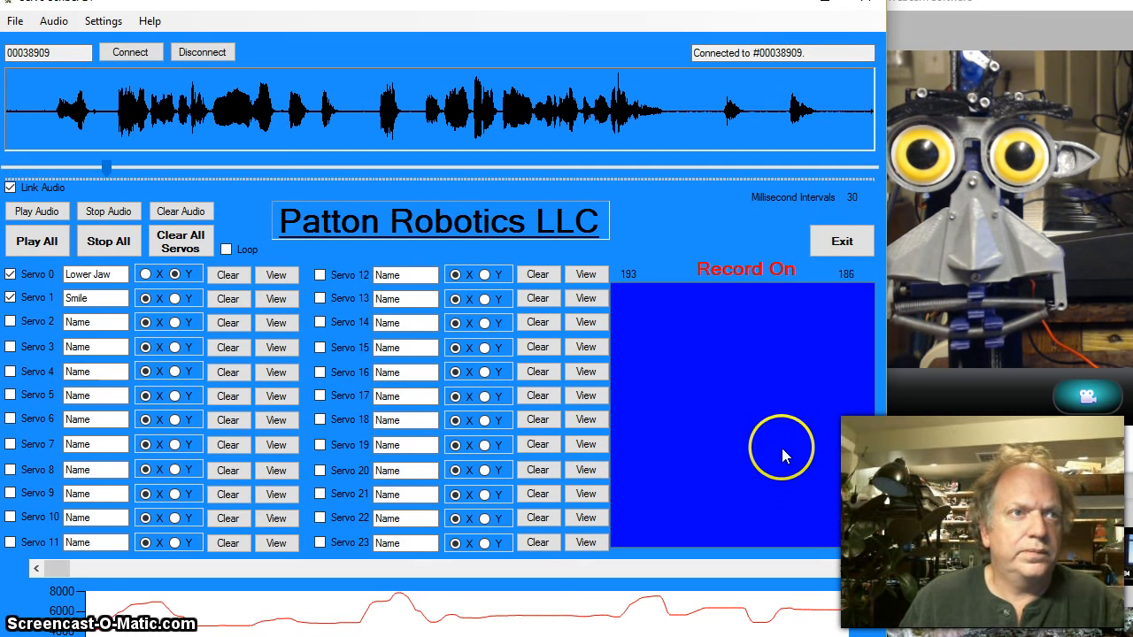
mouse_move(717, 422)
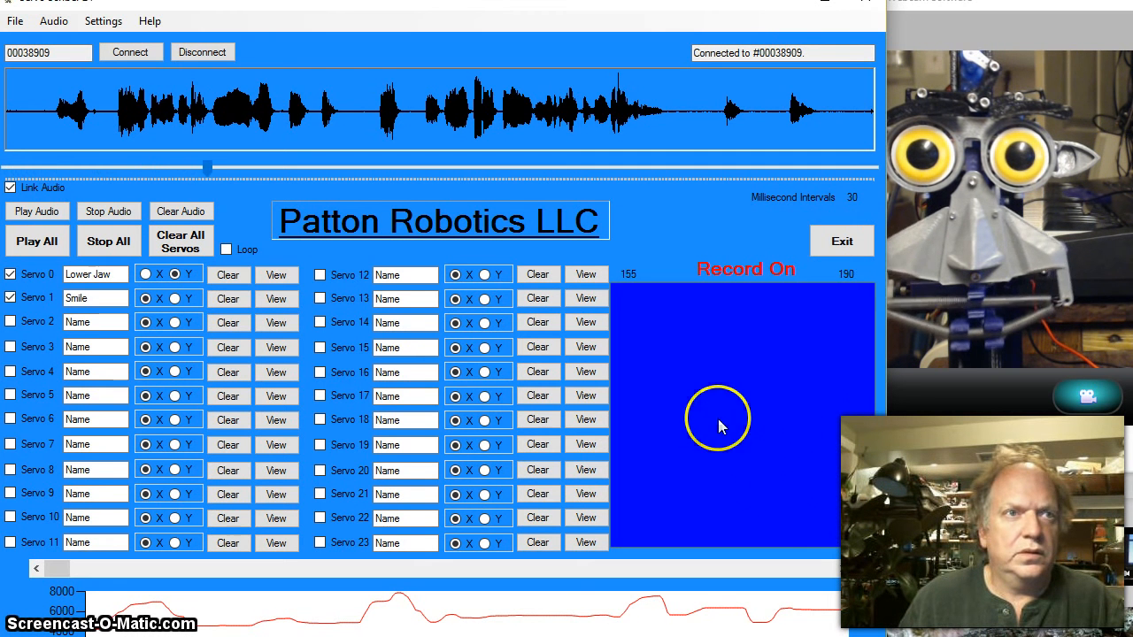
mouse_move(747, 462)
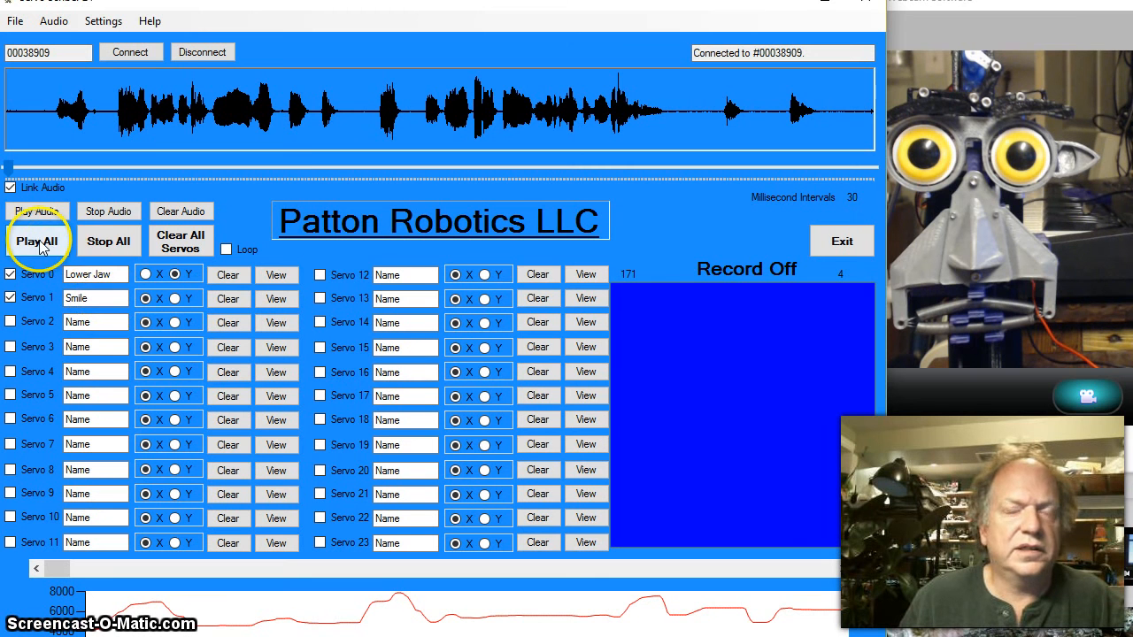
left_click(38, 240)
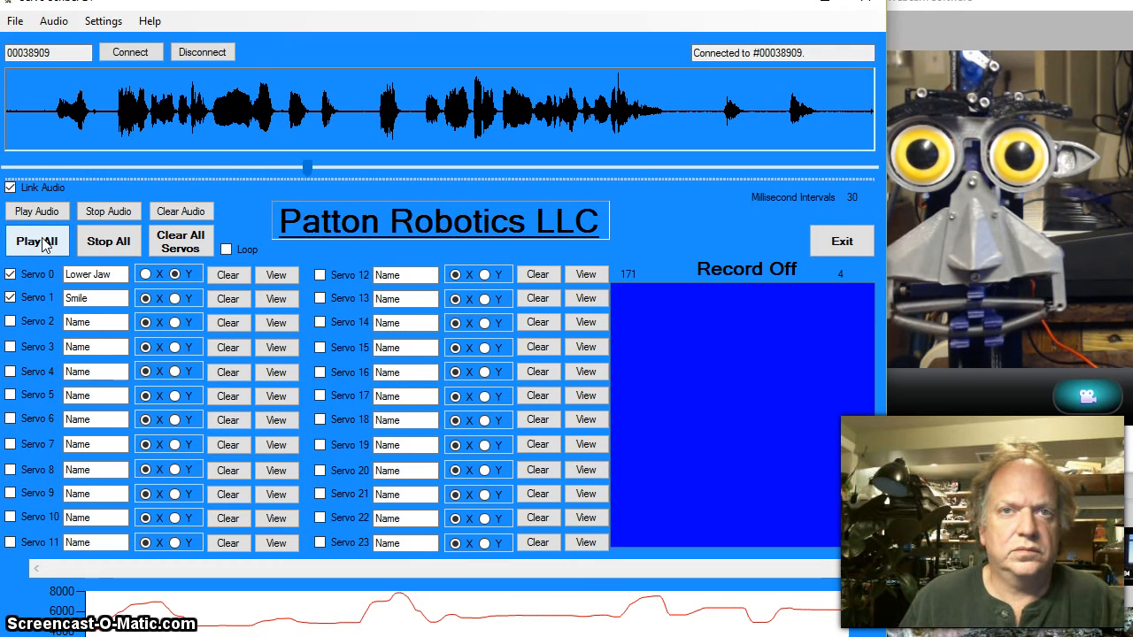
left_click(37, 241)
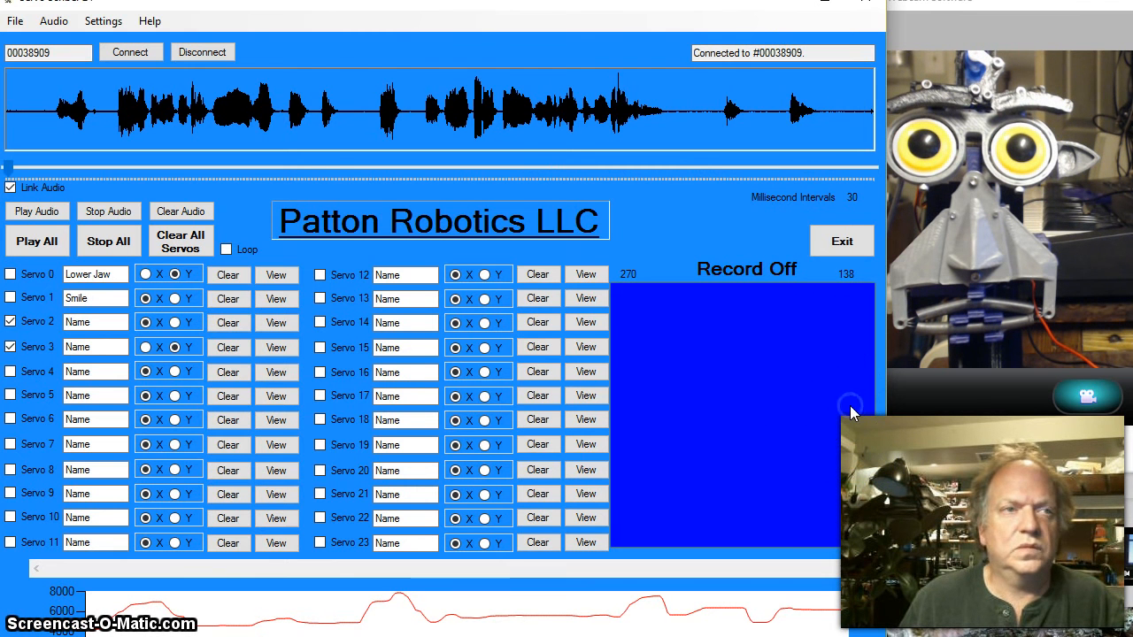
Play back the Servo 2 and Servo 3 recording against the audio three times
left_click(36, 240)
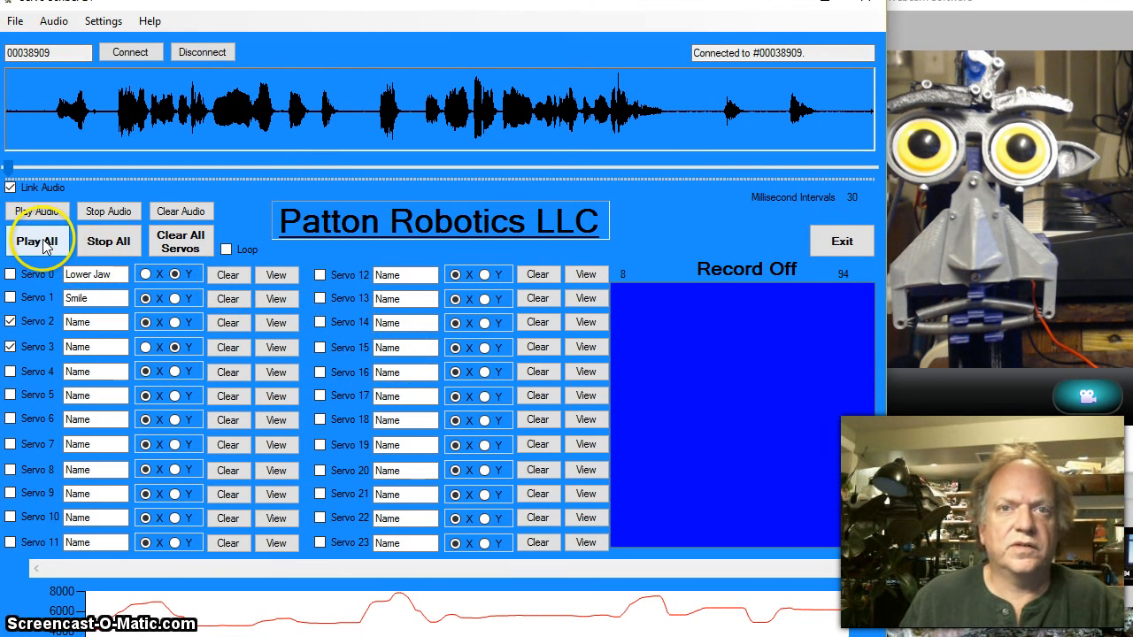
left_click(38, 241)
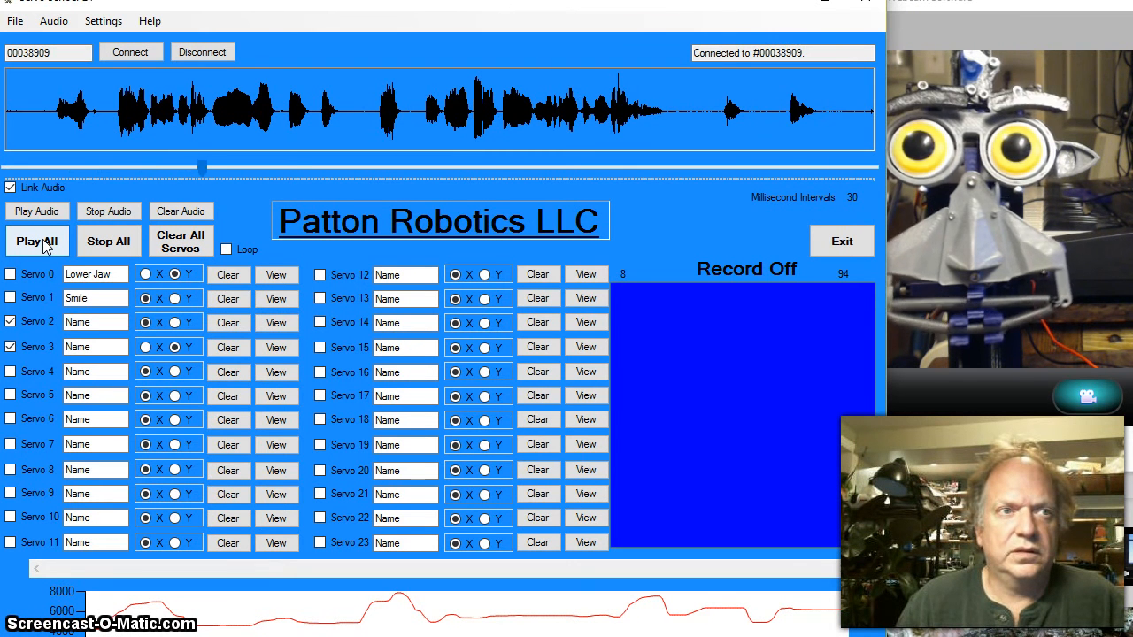
left_click(35, 241)
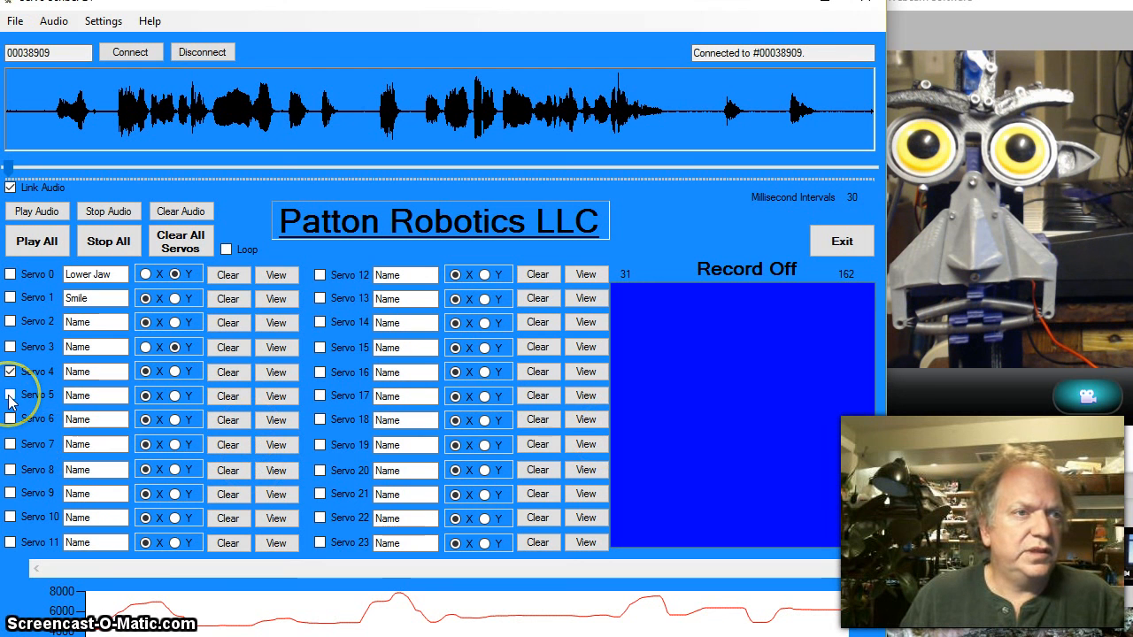
Make Servo 5 the only enabled channel and record its motion against the audio
left_click(11, 394)
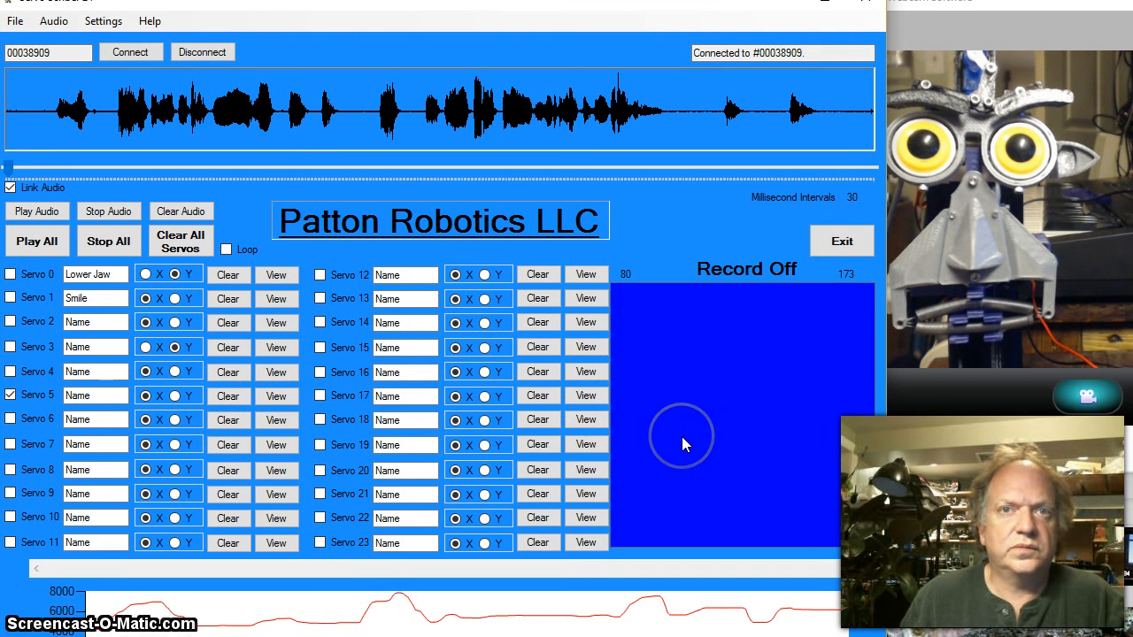
left_click(681, 442)
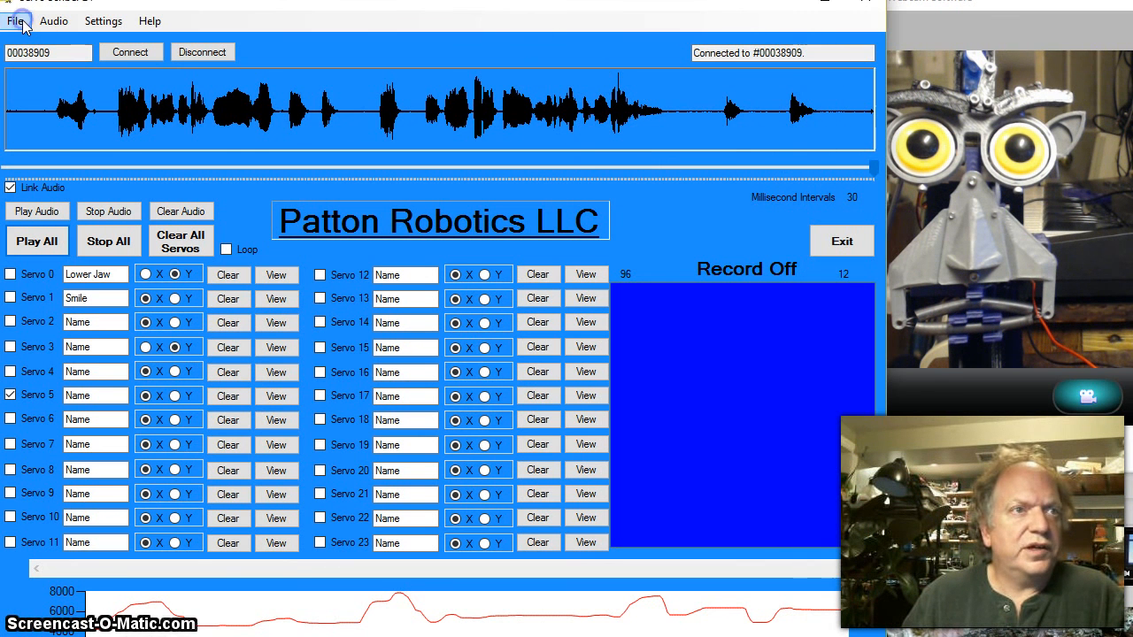
Save the project as Babble in the ESRA3_B folder, confirming the overwrite of the existing file
left_click(15, 22)
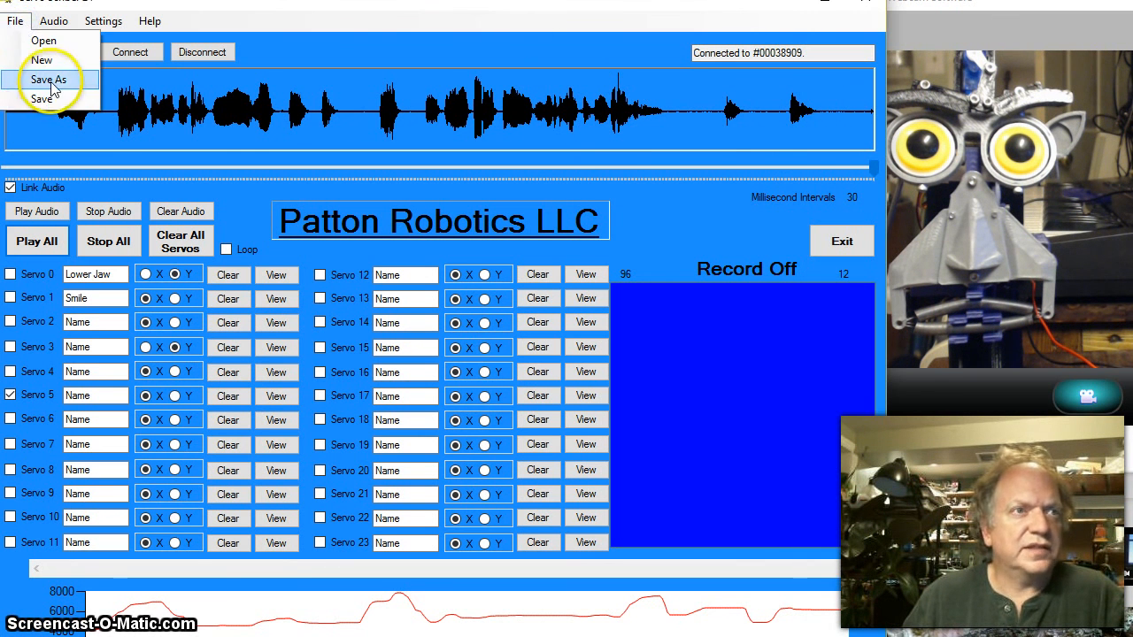
left_click(50, 79)
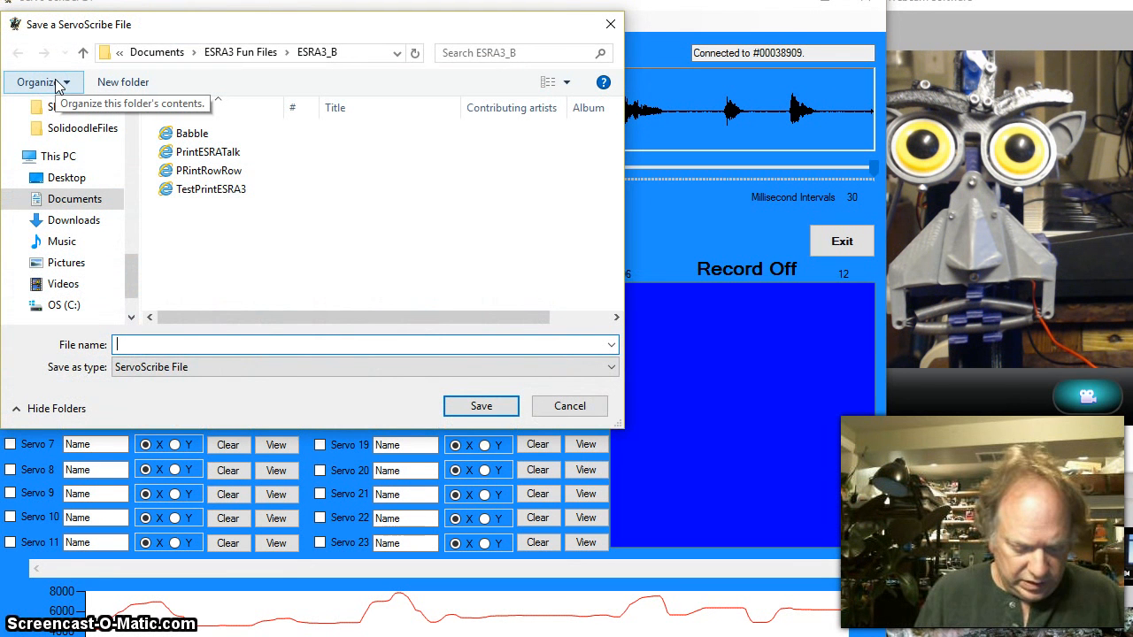
type("Babble")
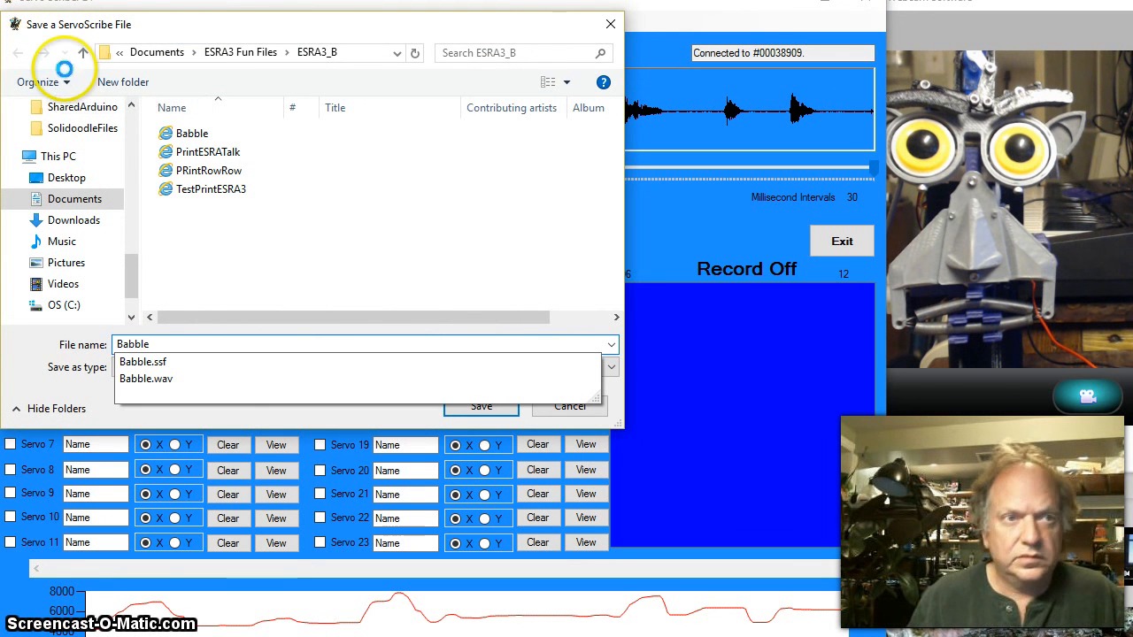
left_click(482, 406)
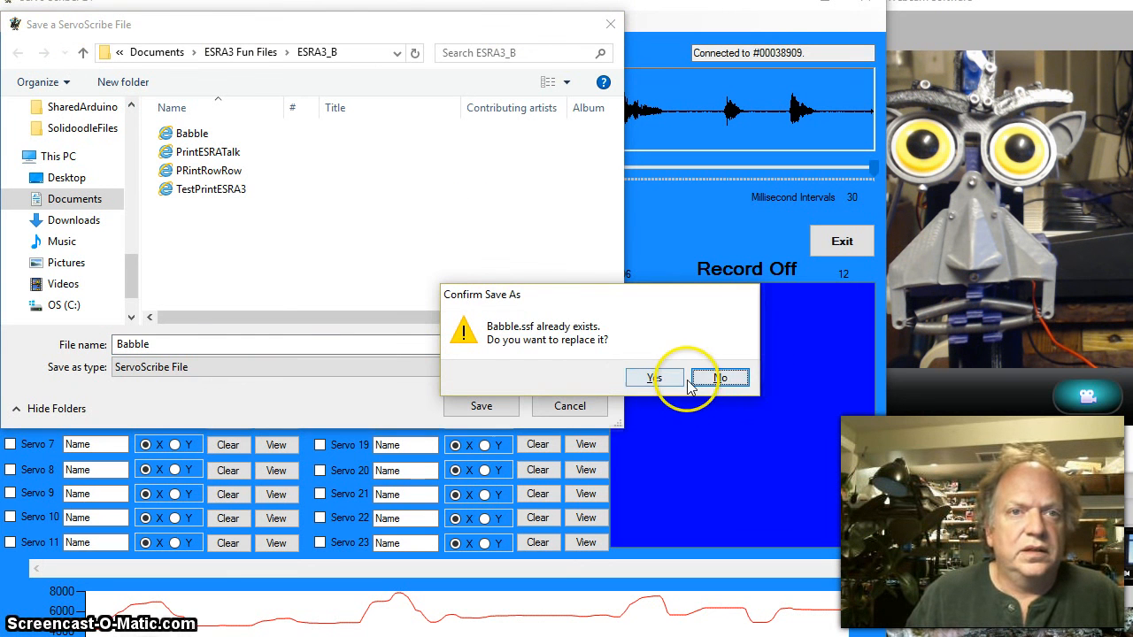
left_click(720, 378)
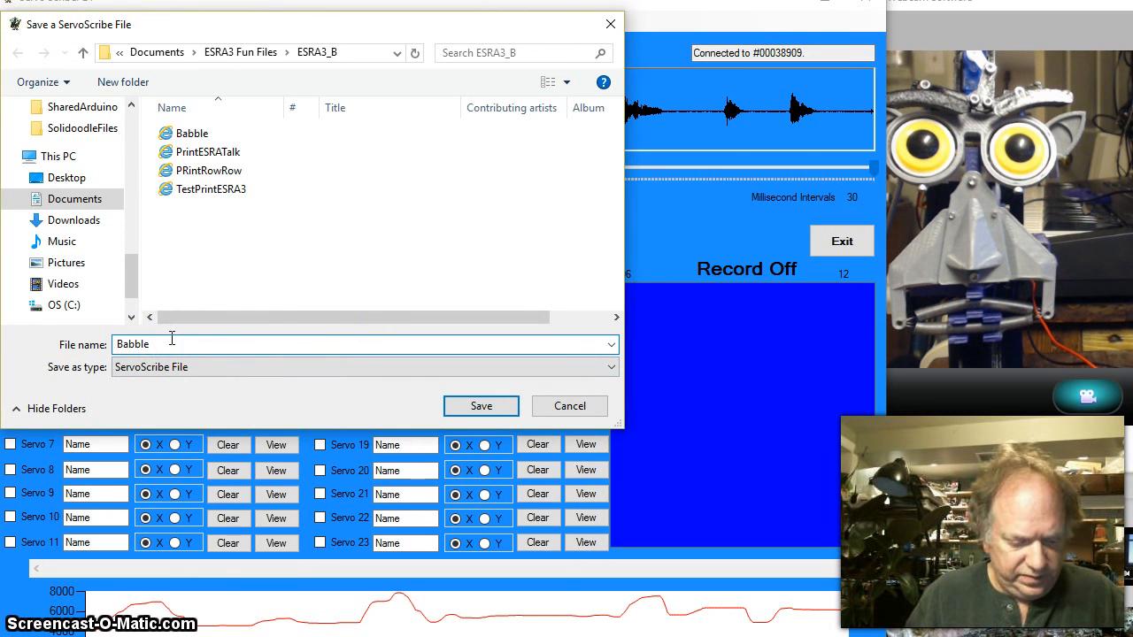
left_click(481, 405)
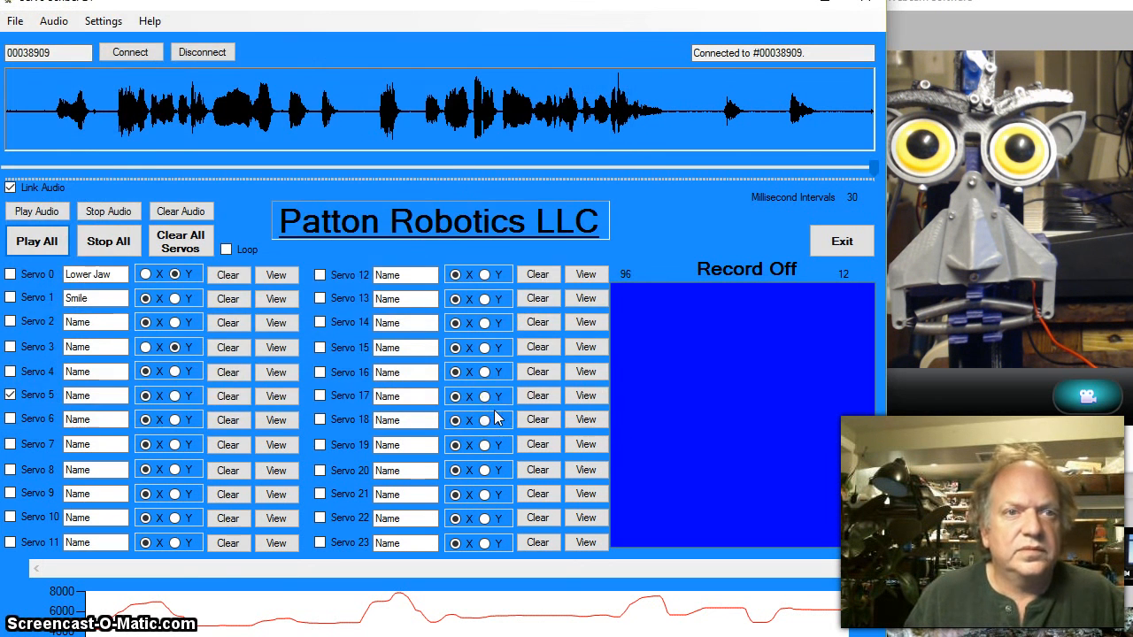